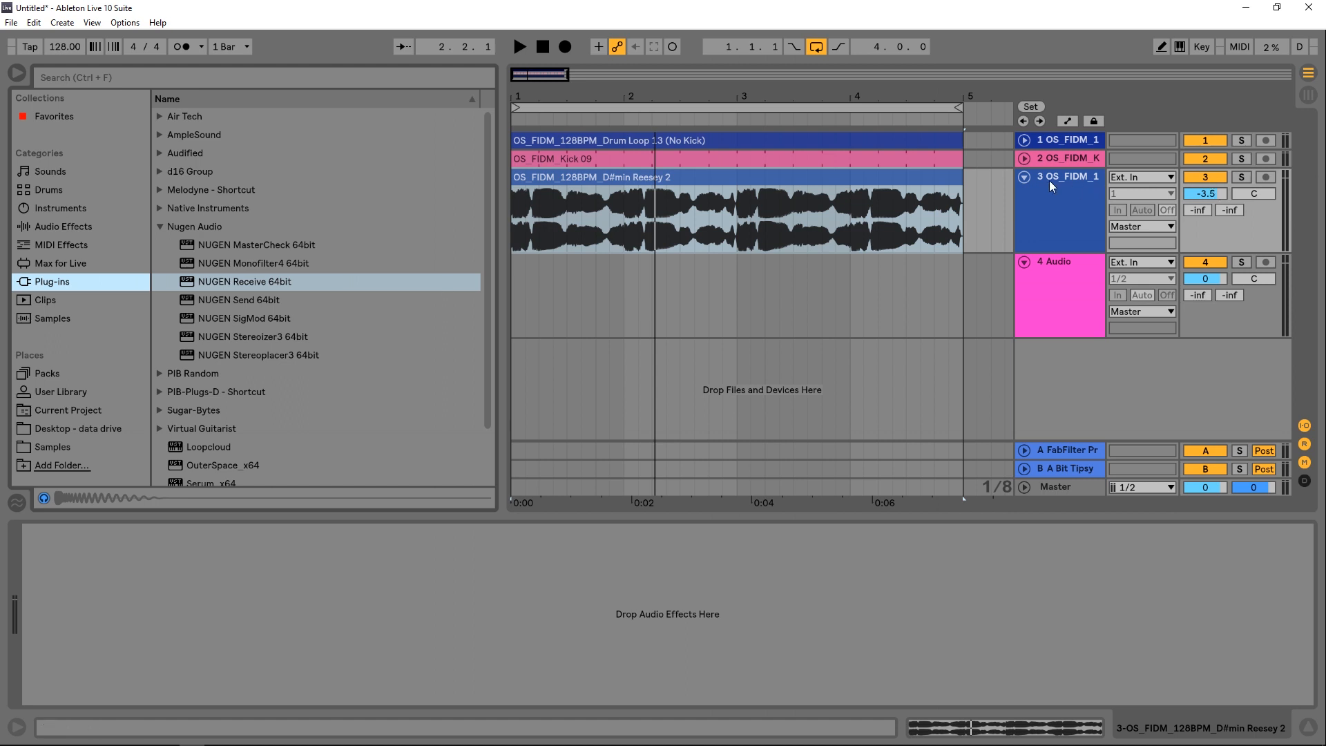
Step: Select the Reesey bass loop and play it with the bass track soloed
left_click(818, 208)
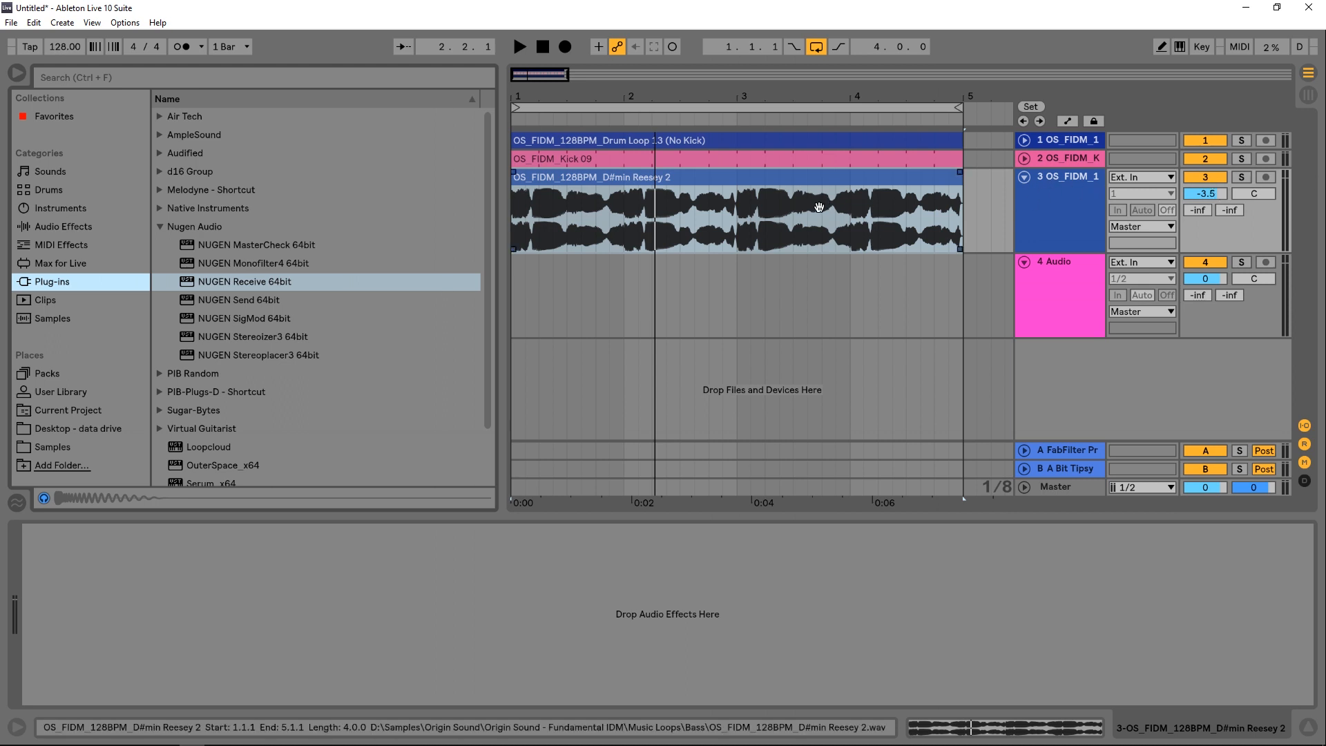
left_click(520, 47)
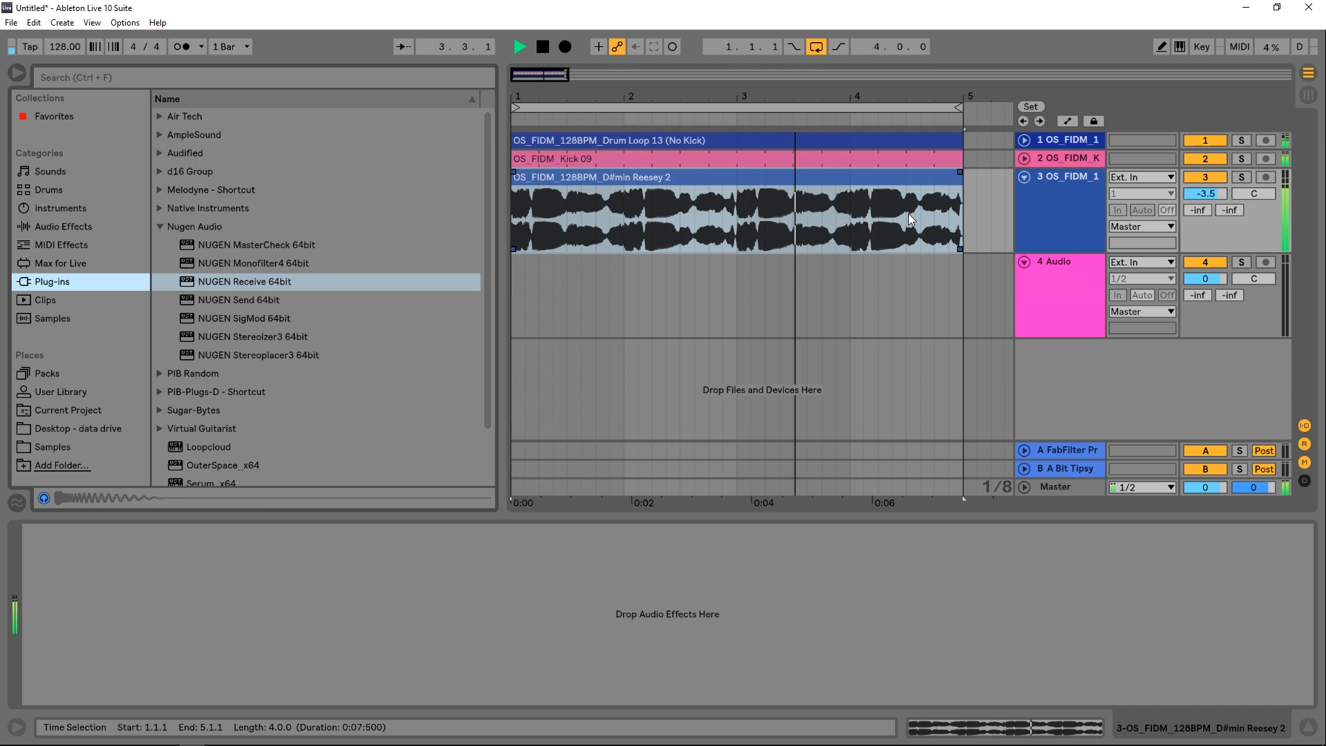
left_click(520, 46)
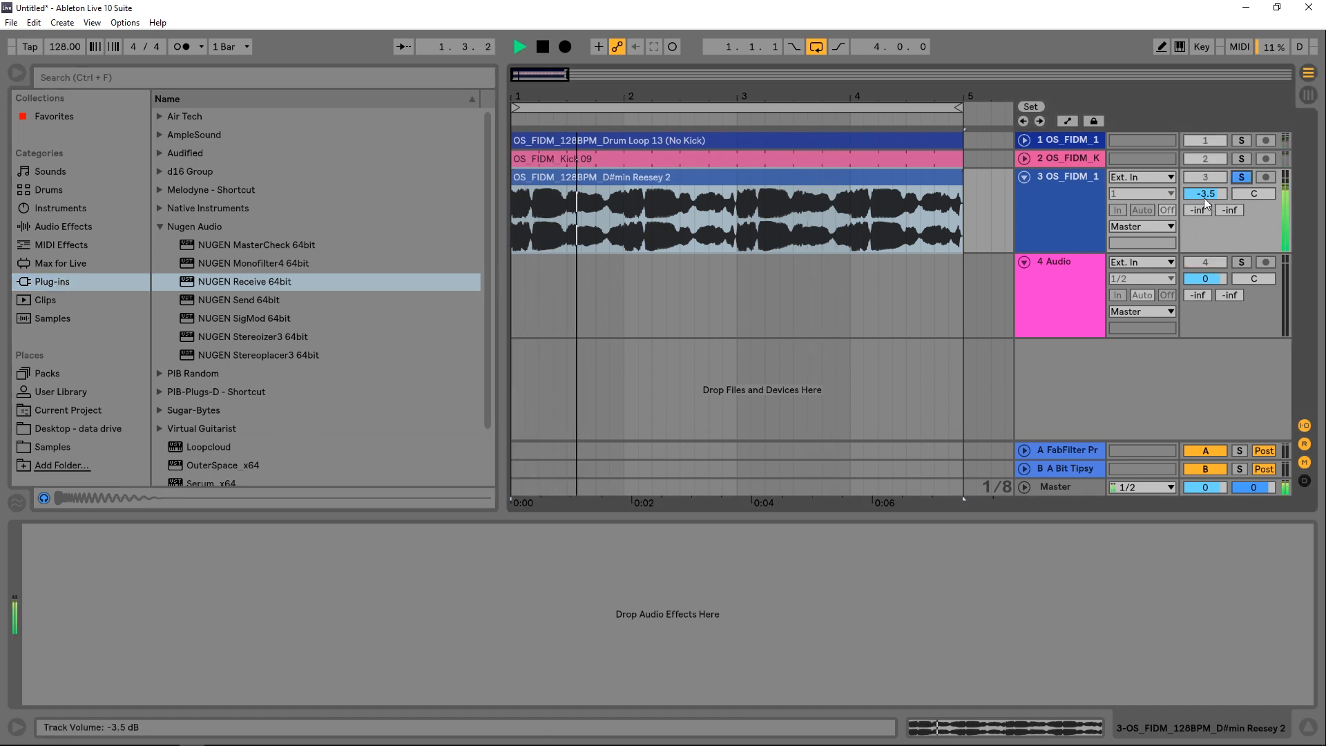
left_click(519, 46)
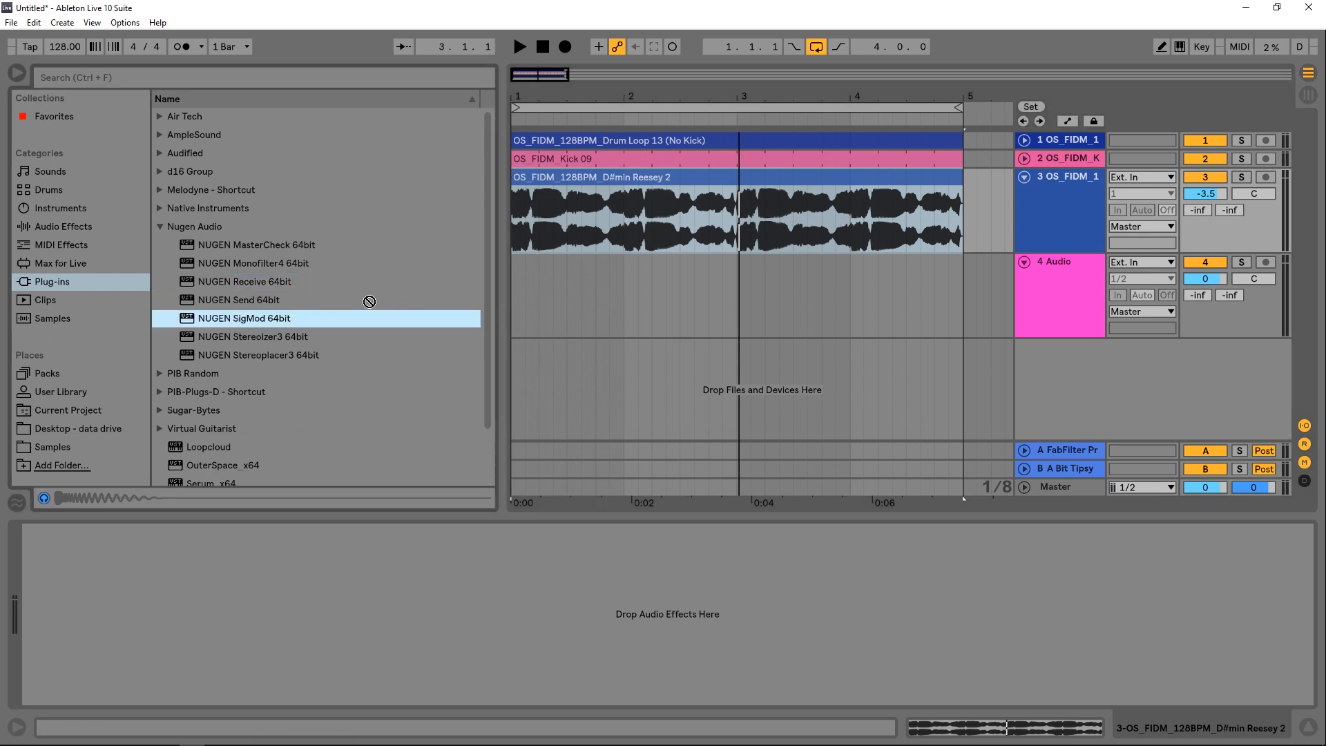
Step: Load NUGEN SigMod on track 3 and replace its PHASE module with a 5.0 kHz CROSSOVER
double_click(244, 318)
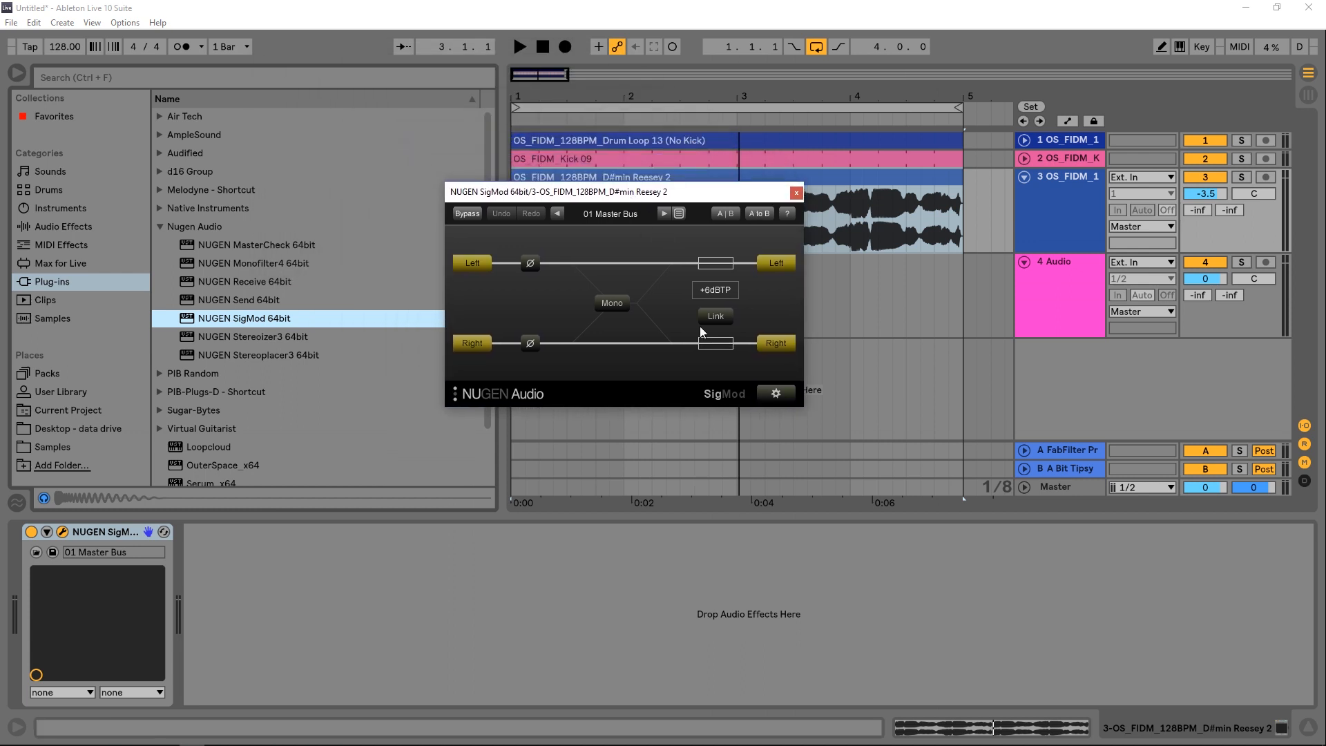
left_click(775, 393)
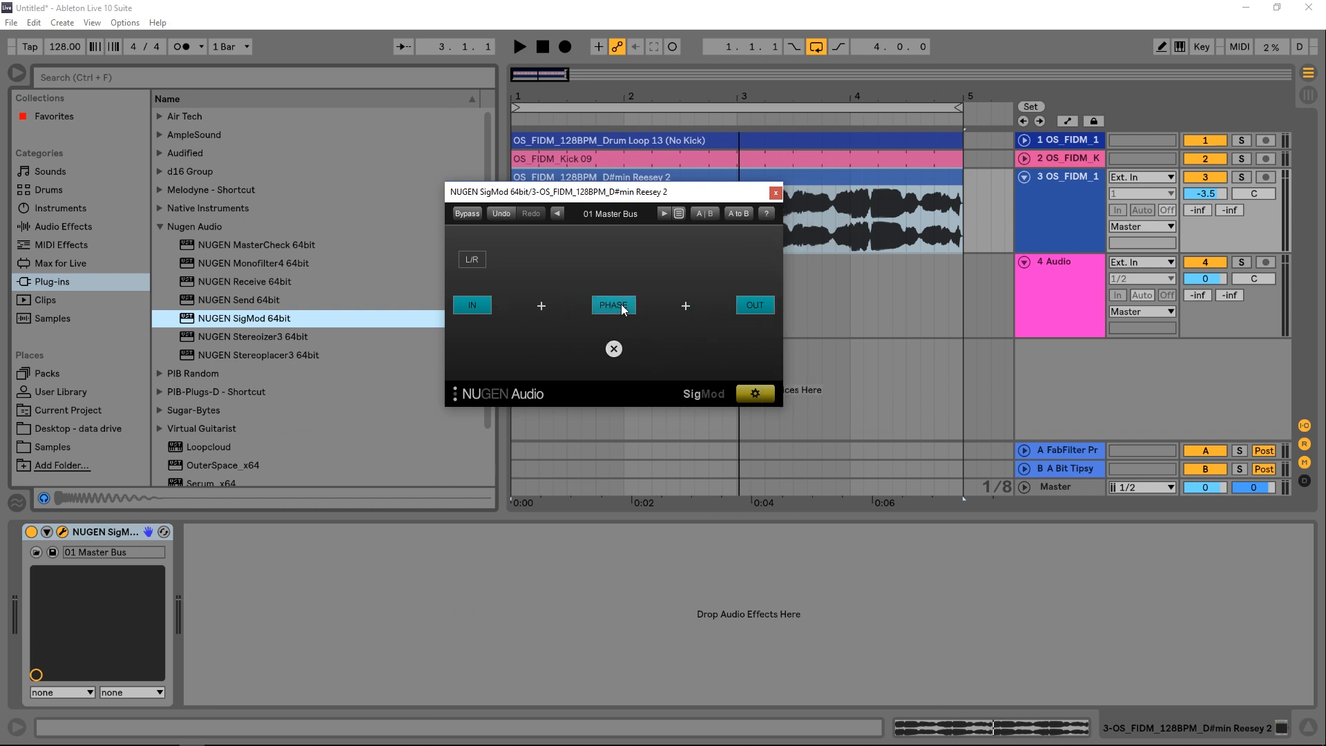
left_click(613, 306)
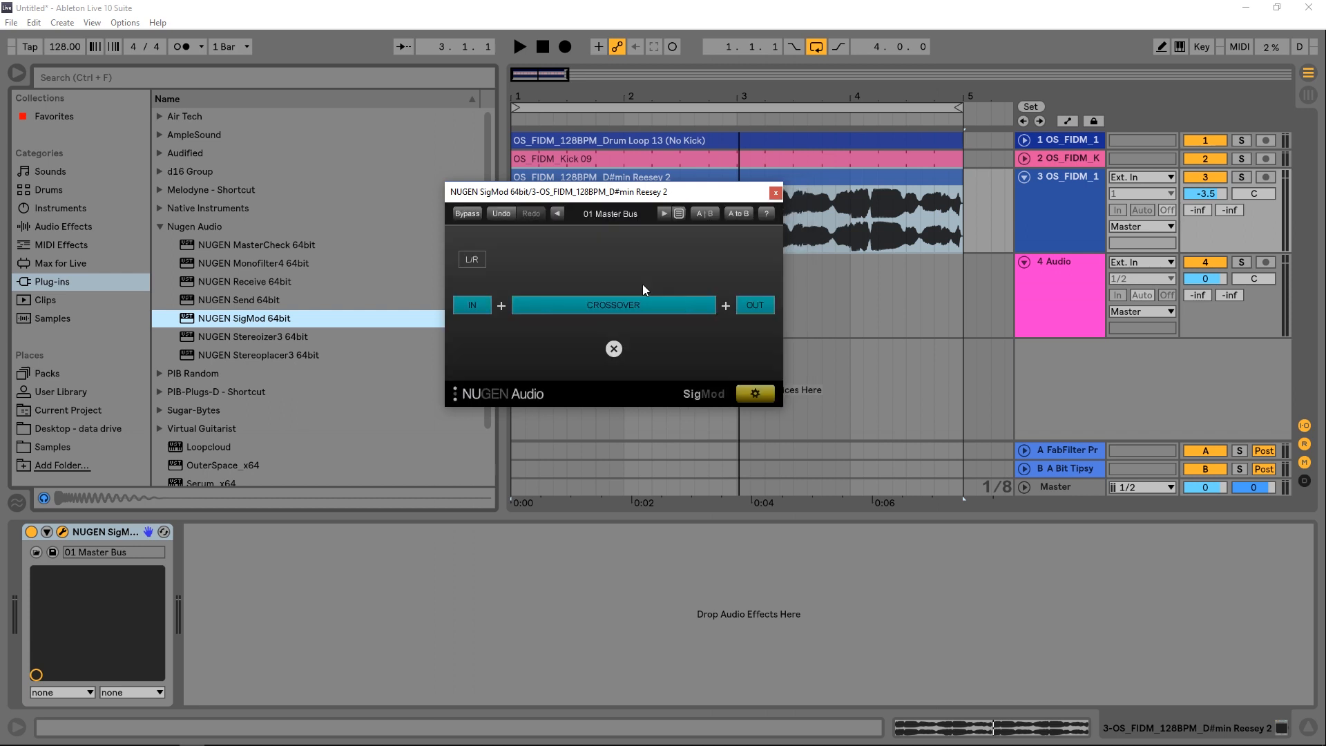
left_click(611, 305)
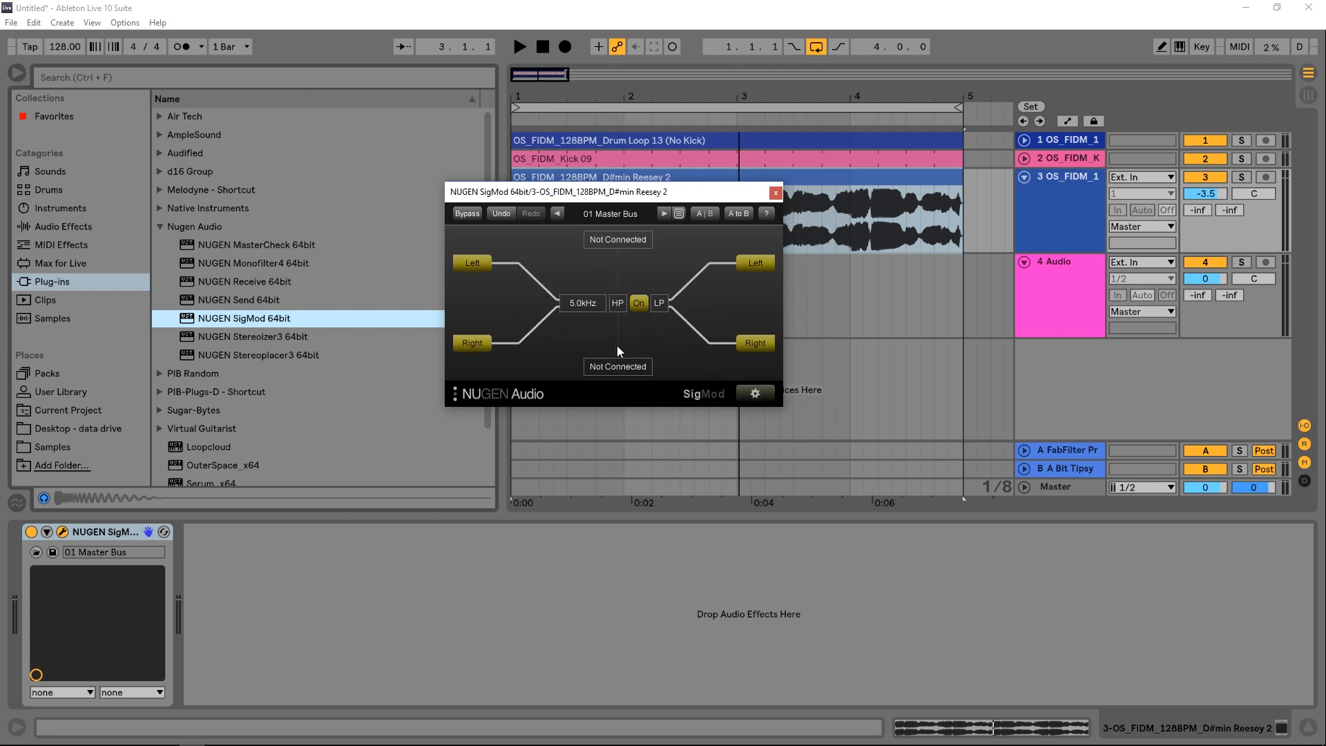
mouse_move(613, 255)
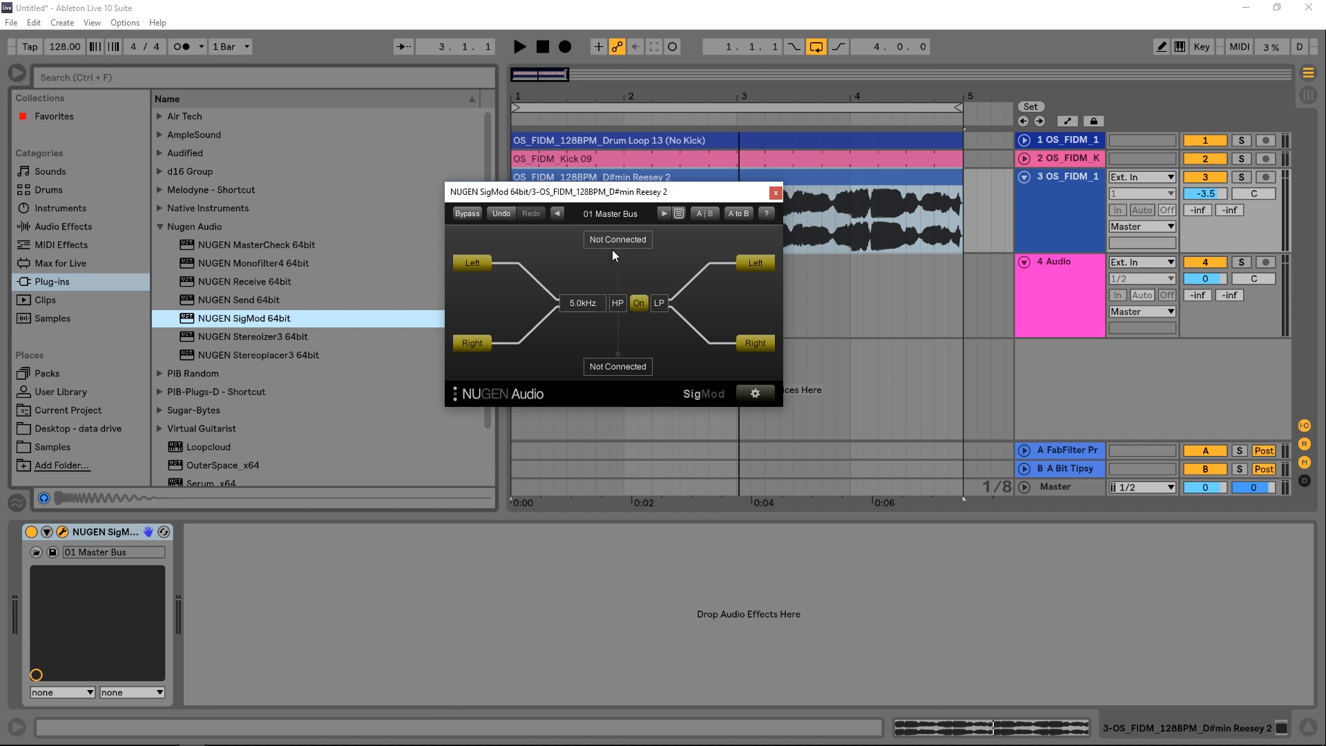
mouse_move(636, 248)
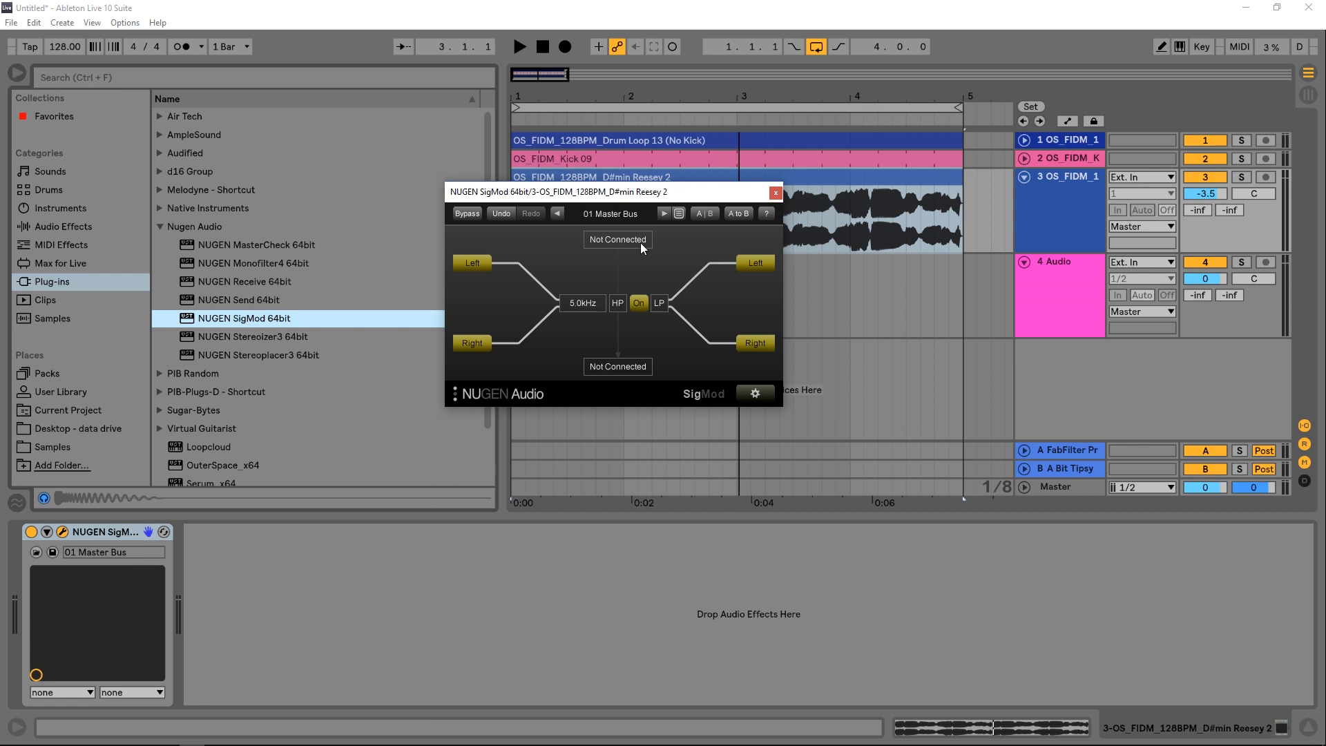
Step: Load NUGEN Receive on the 4 Audio track and route SigMod's crossover output to channel A
left_click(617, 240)
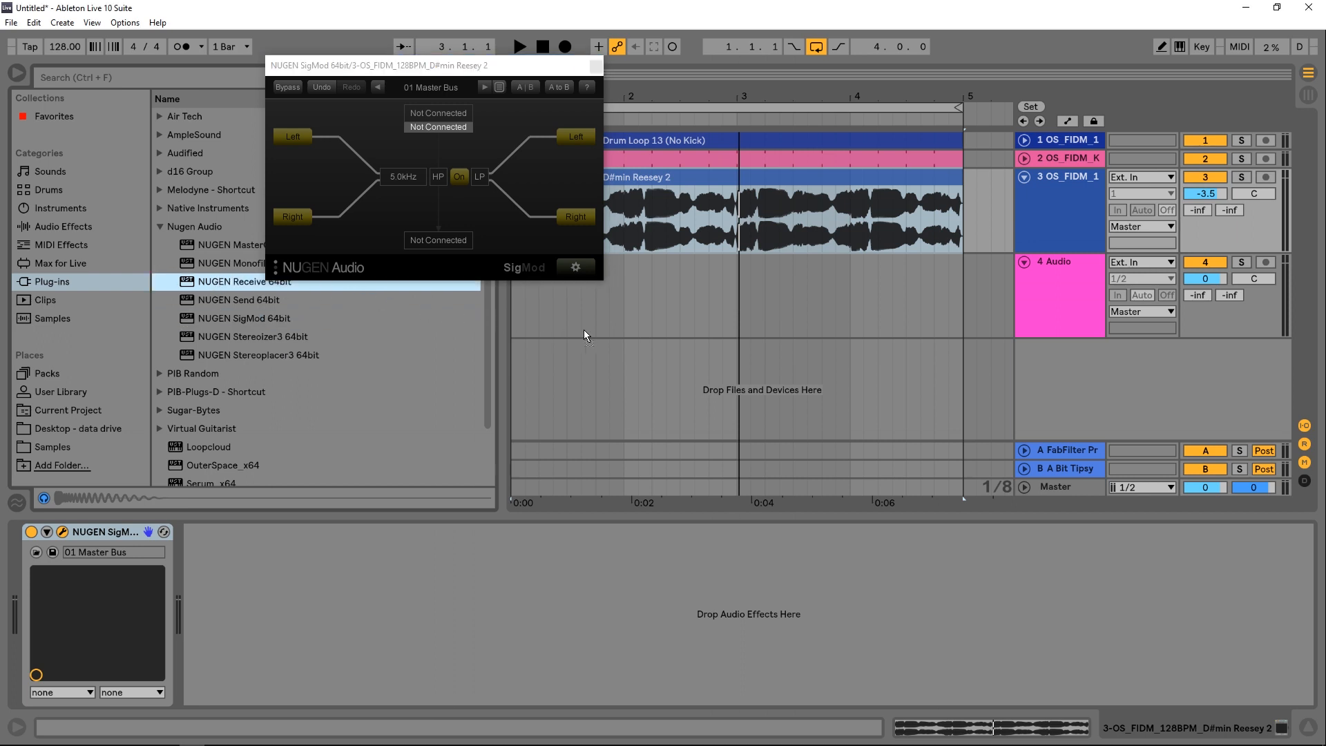
double_click(243, 281)
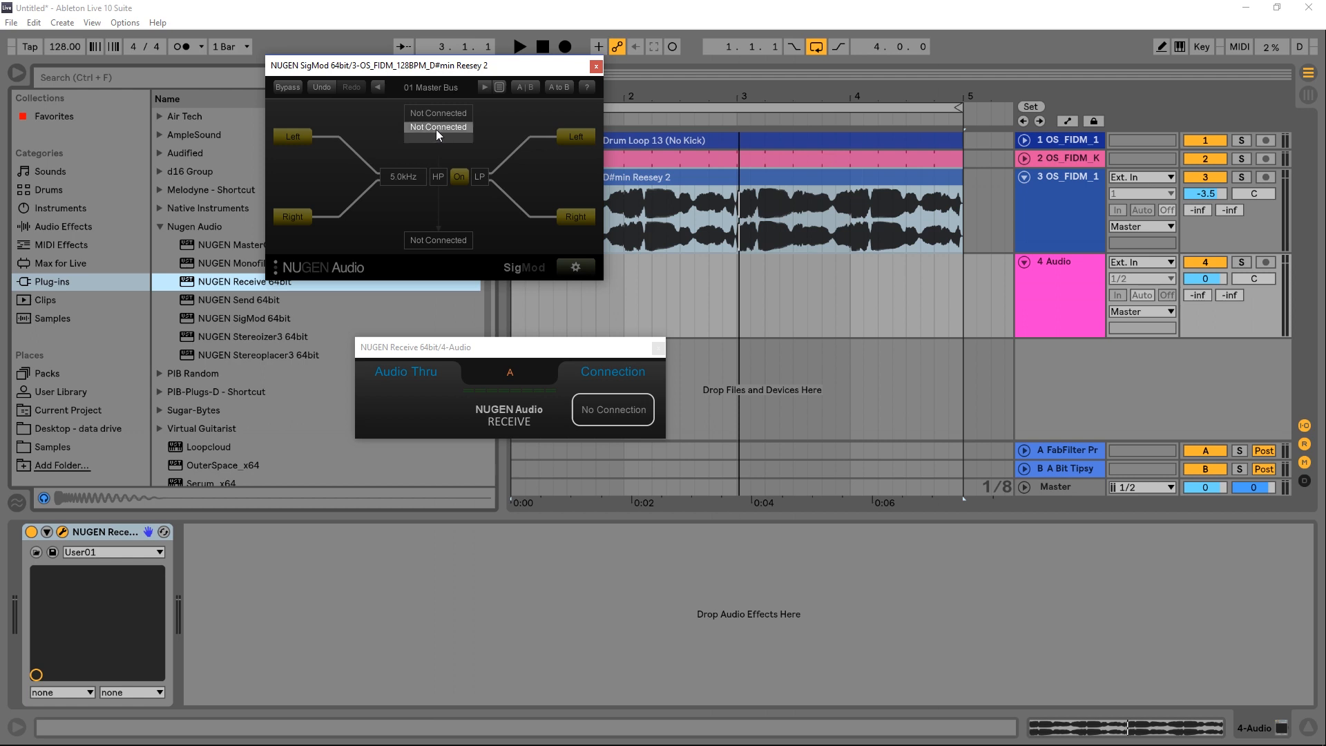
left_click_drag(433, 65, 561, 86)
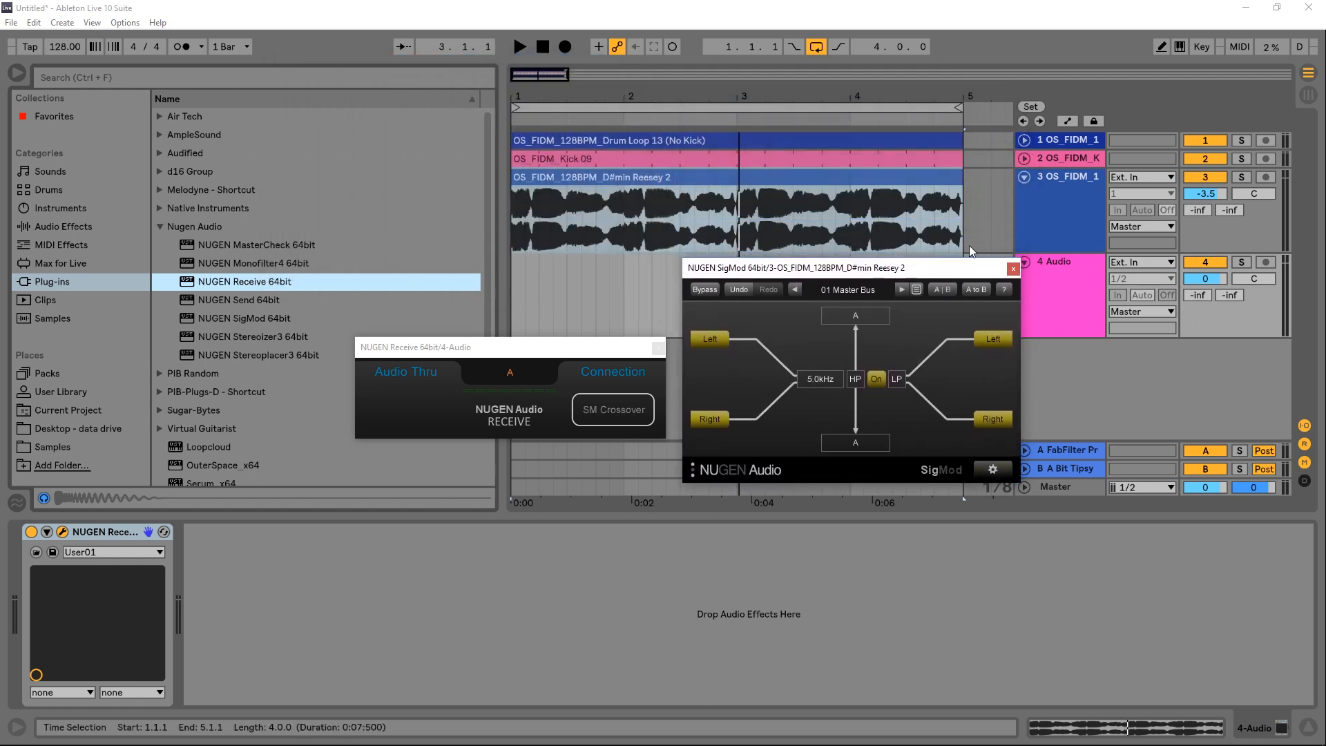
Step: Swap SigMod's high- and low-pass sides at 100 Hz, then audition the bass and 4 Audio tracks solo
left_click(519, 46)
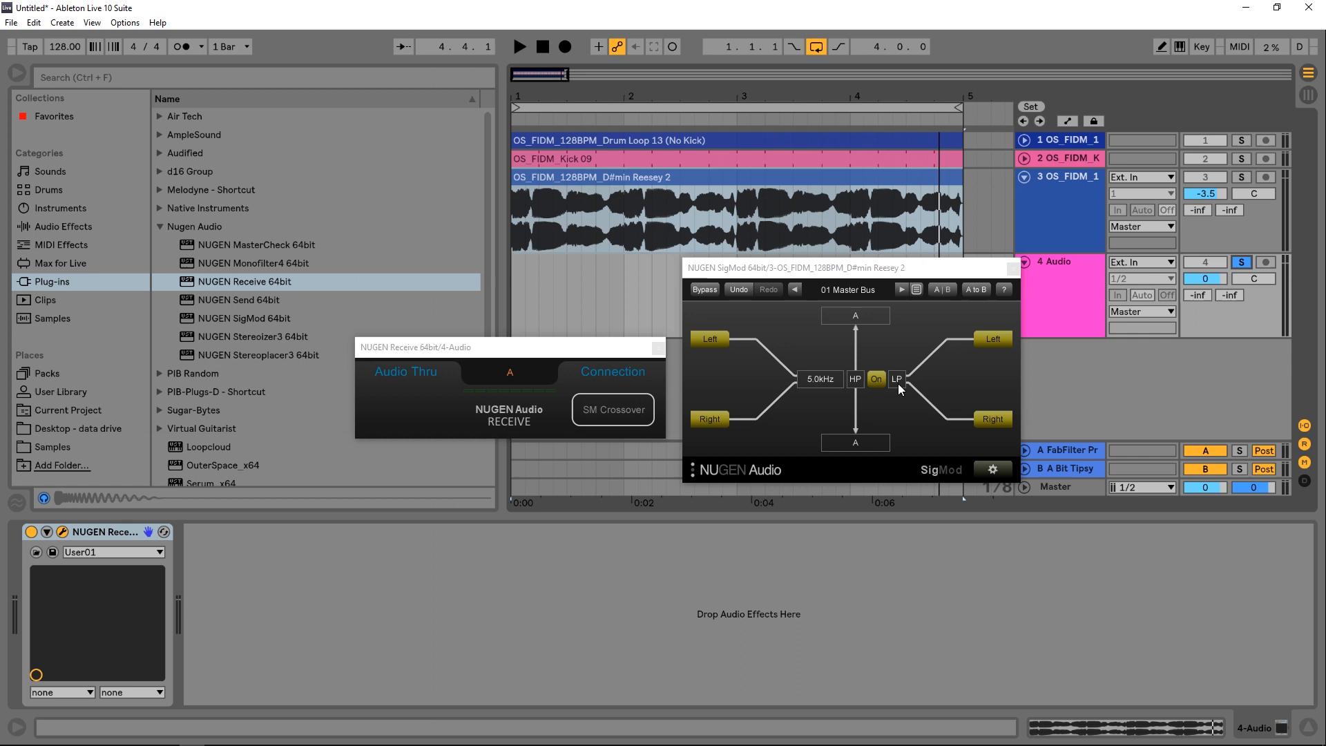
left_click(519, 46)
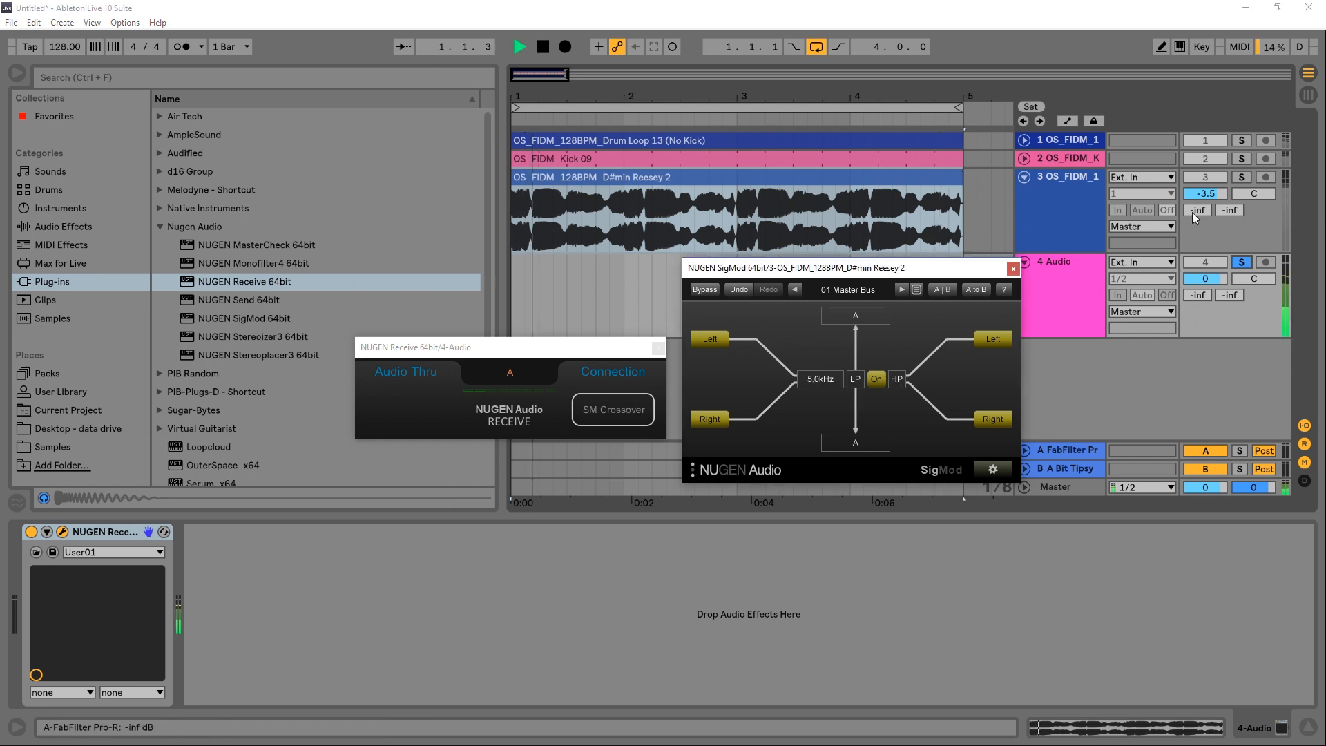
left_click(1241, 178)
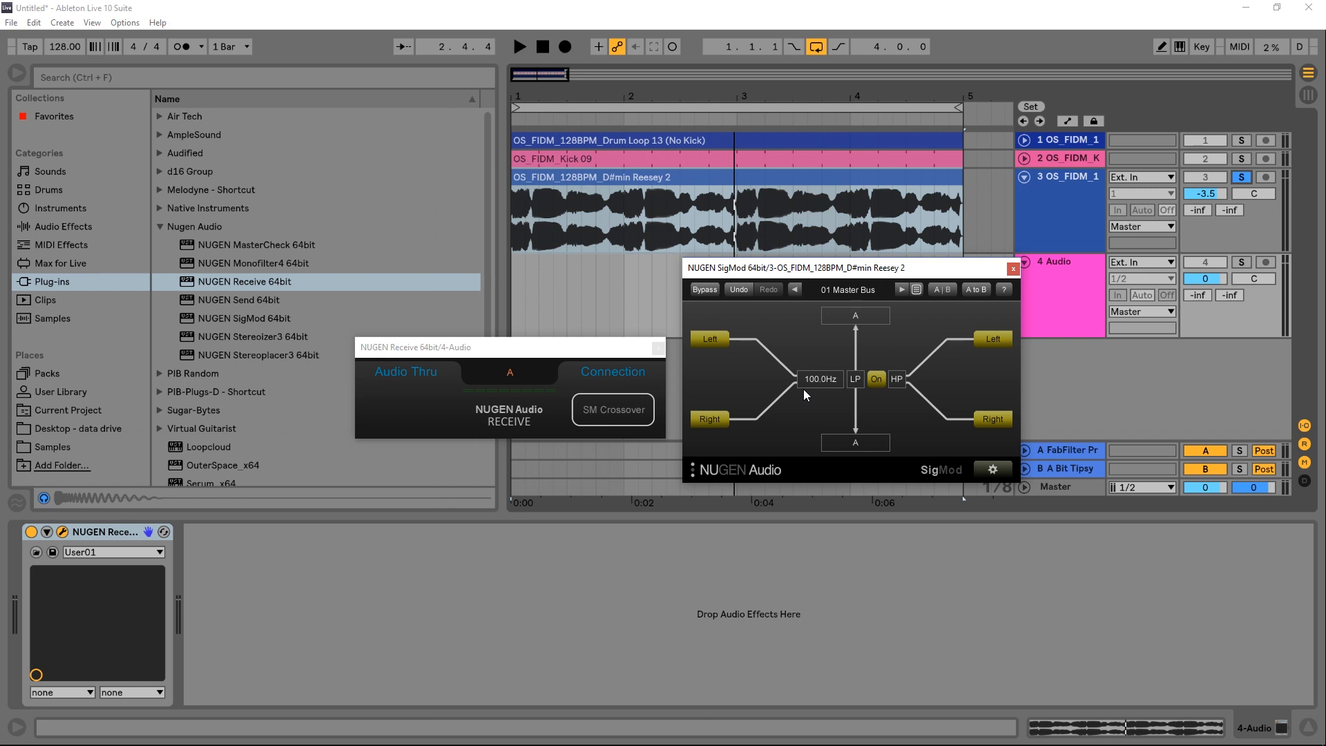
mouse_move(810, 393)
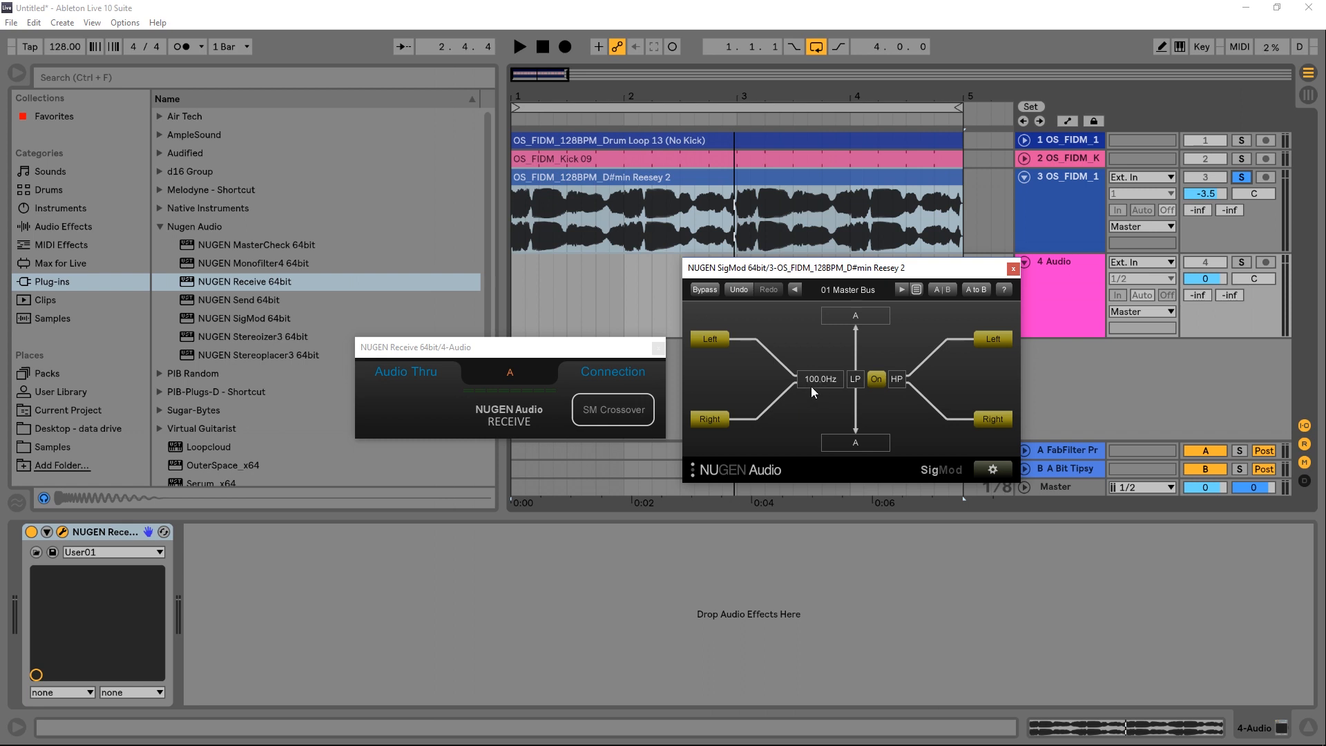
mouse_move(1256, 194)
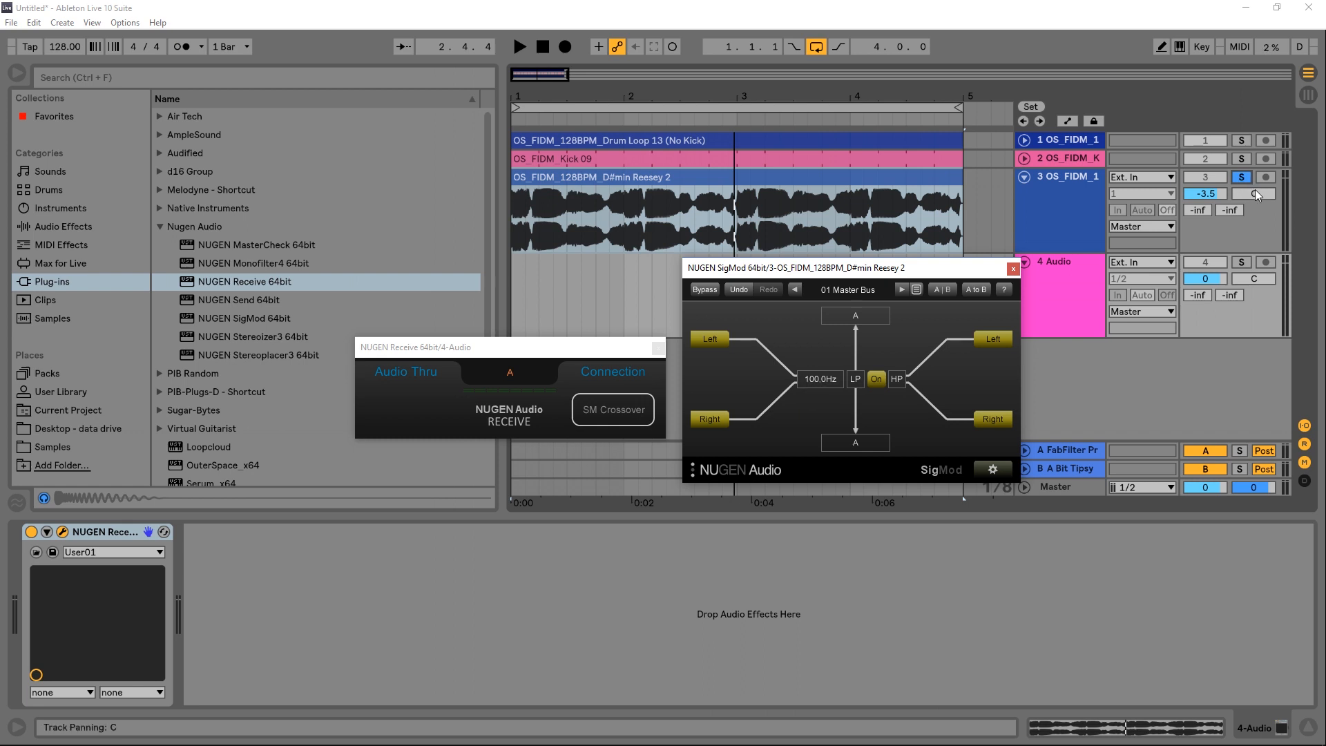
left_click(520, 47)
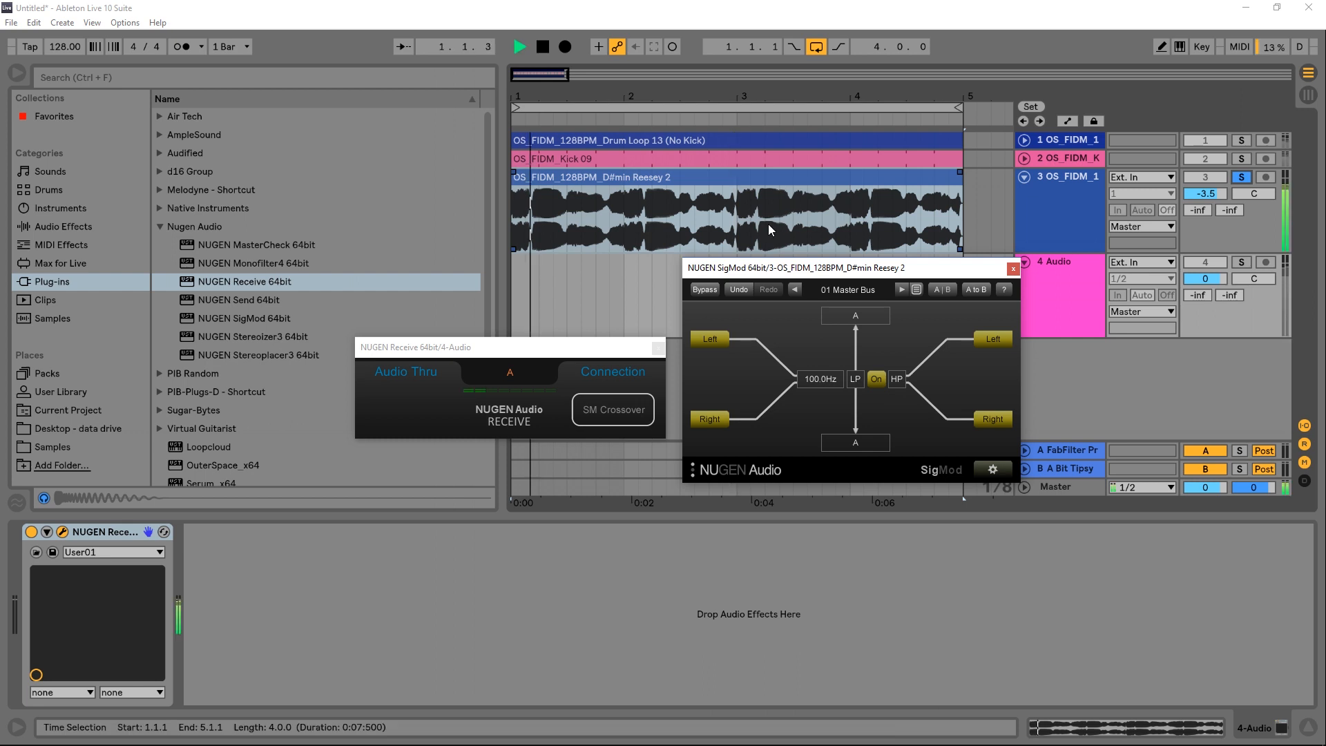
left_click(519, 47)
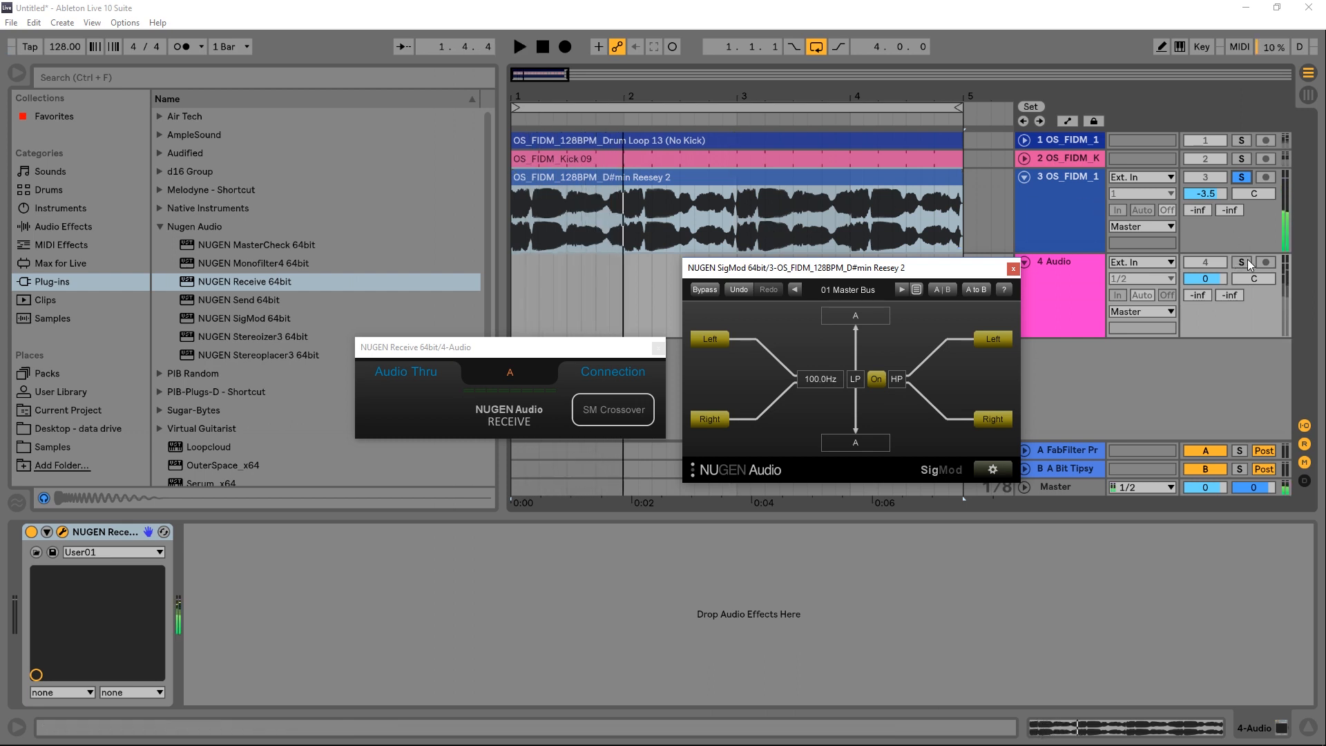
left_click(1240, 261)
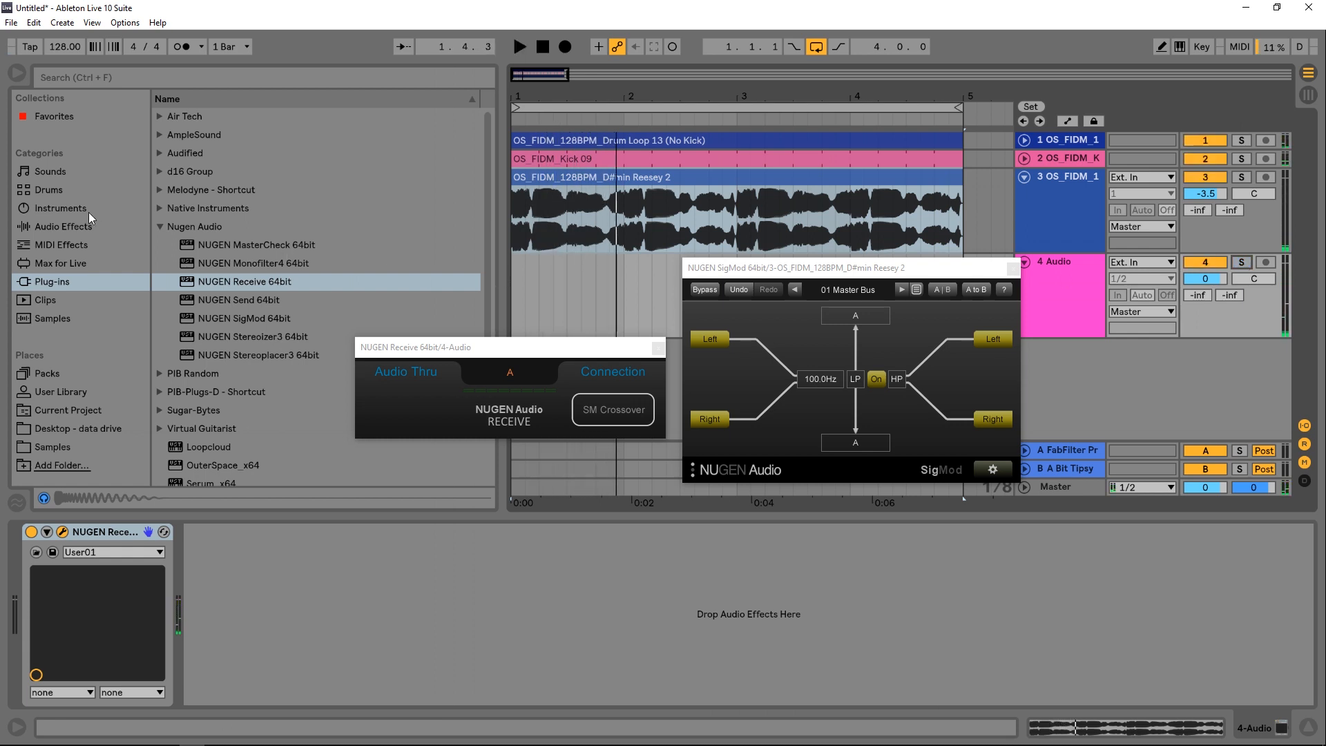
Step: Add a Compressor to the Reesey bass track, sidechained from 2-OS FIDM Kick 09
left_click(61, 226)
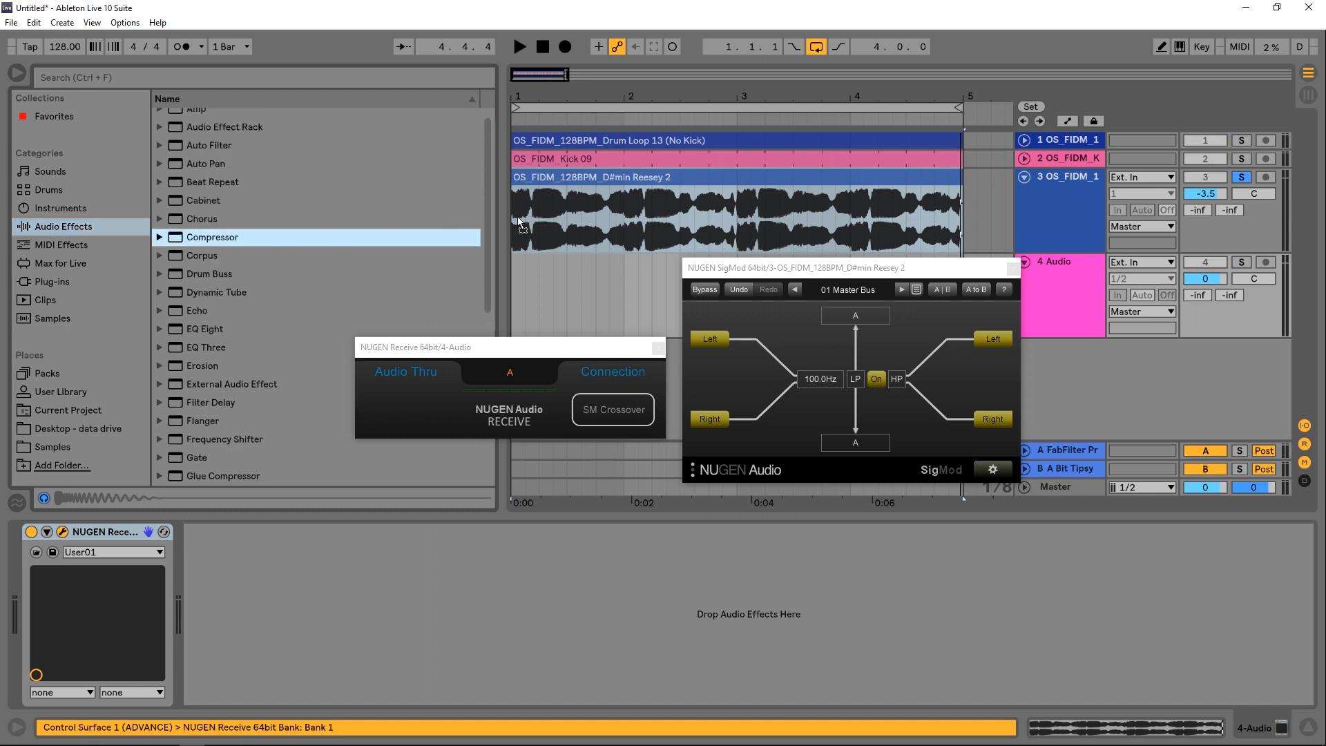
double_click(212, 237)
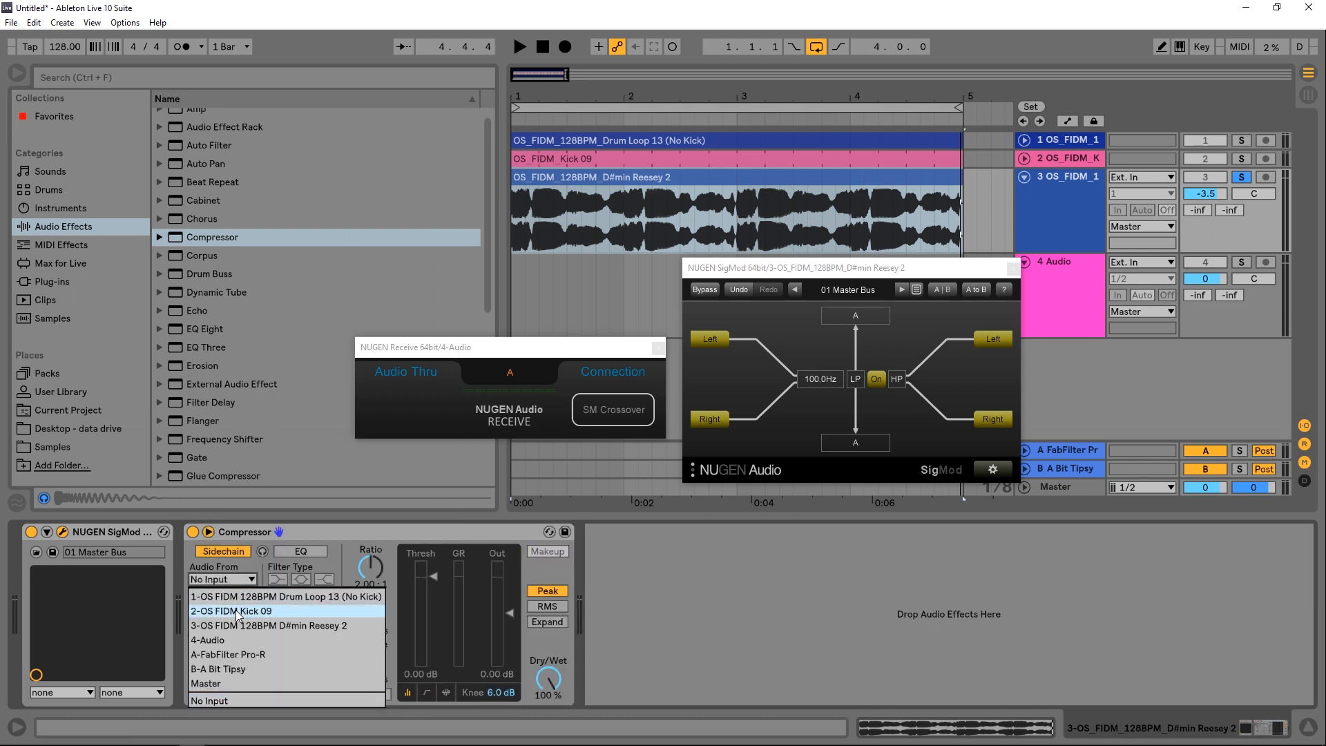
left_click(229, 610)
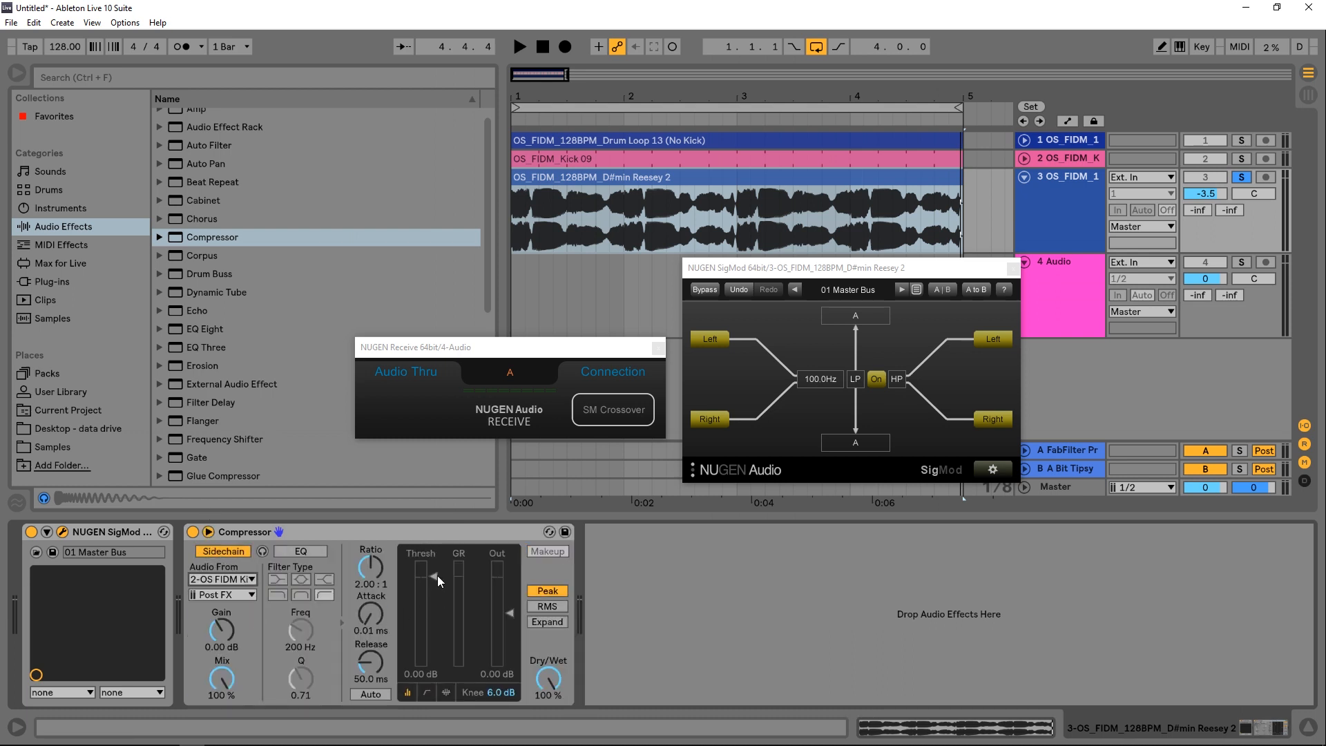
Step: Set the compressor to RMS with a -35.3 dB threshold, unsolo the bass, and A/B the compressor
left_click(519, 46)
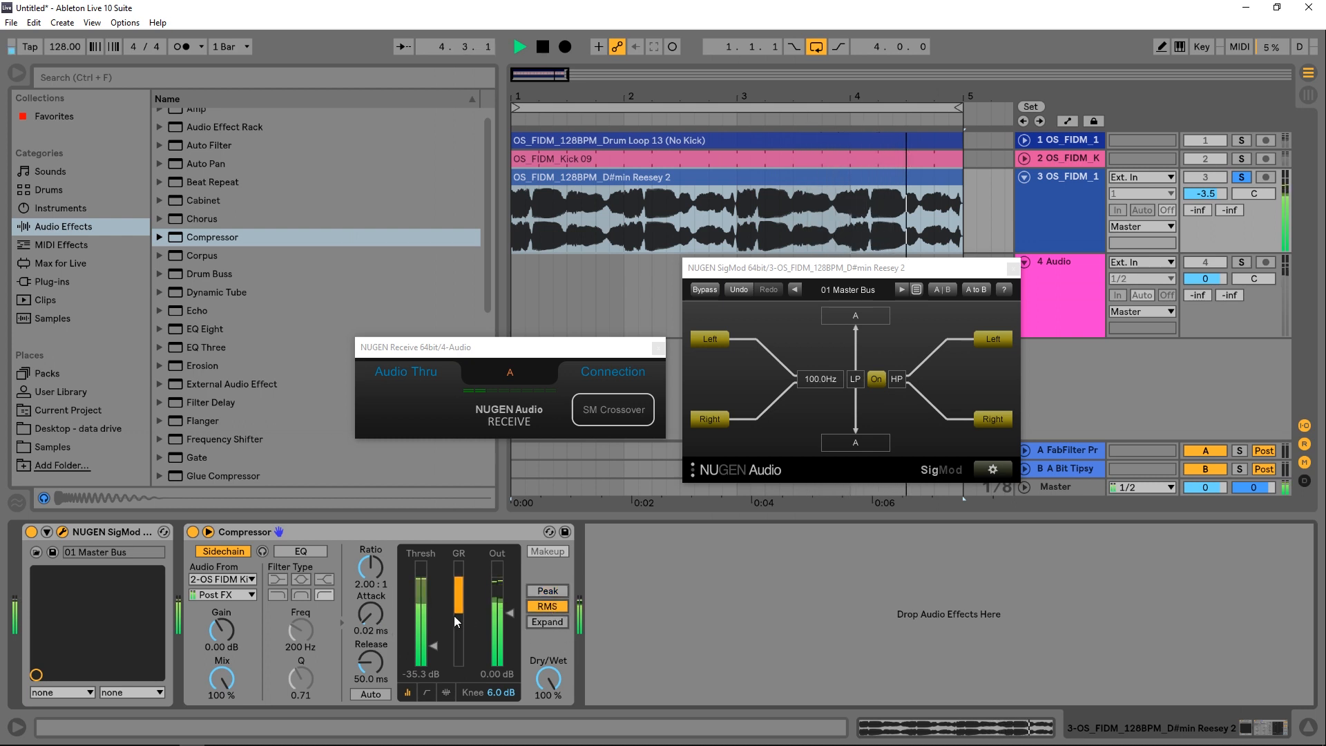
left_click(563, 46)
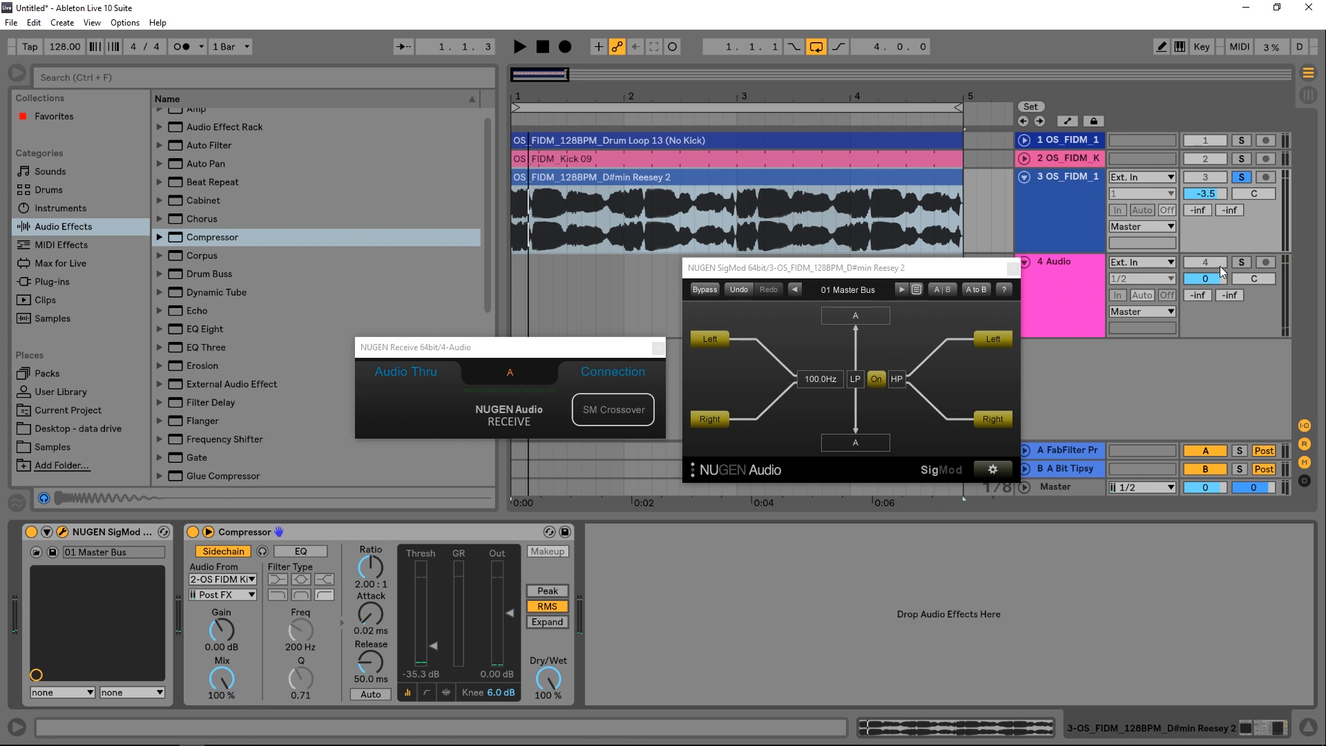
left_click(1240, 177)
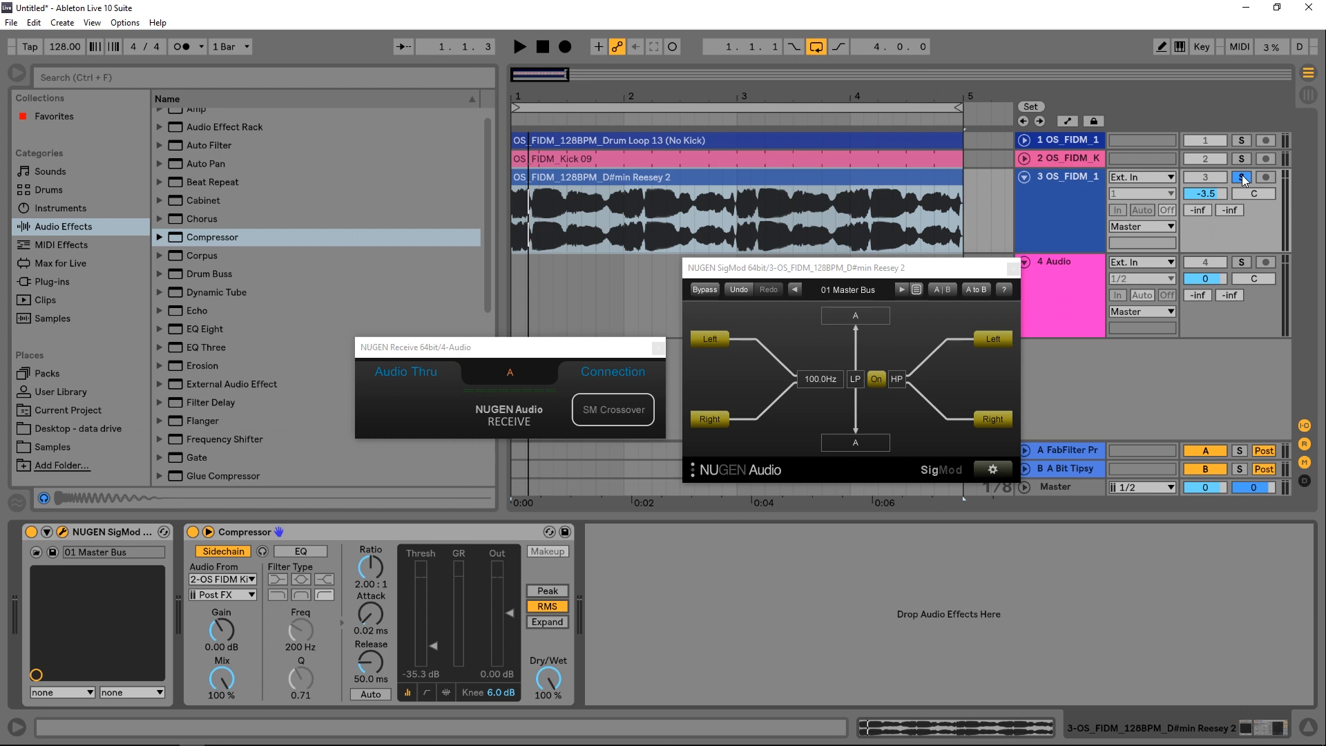
left_click(519, 47)
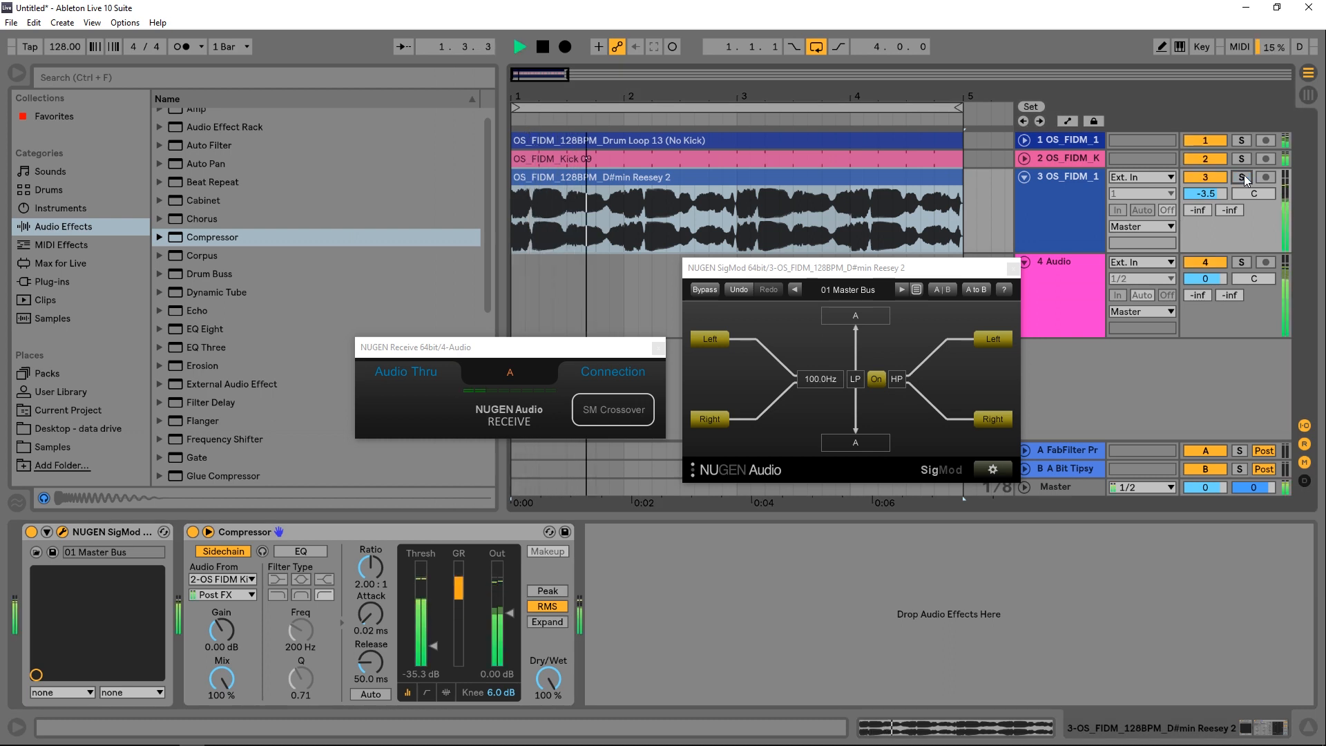
left_click(193, 531)
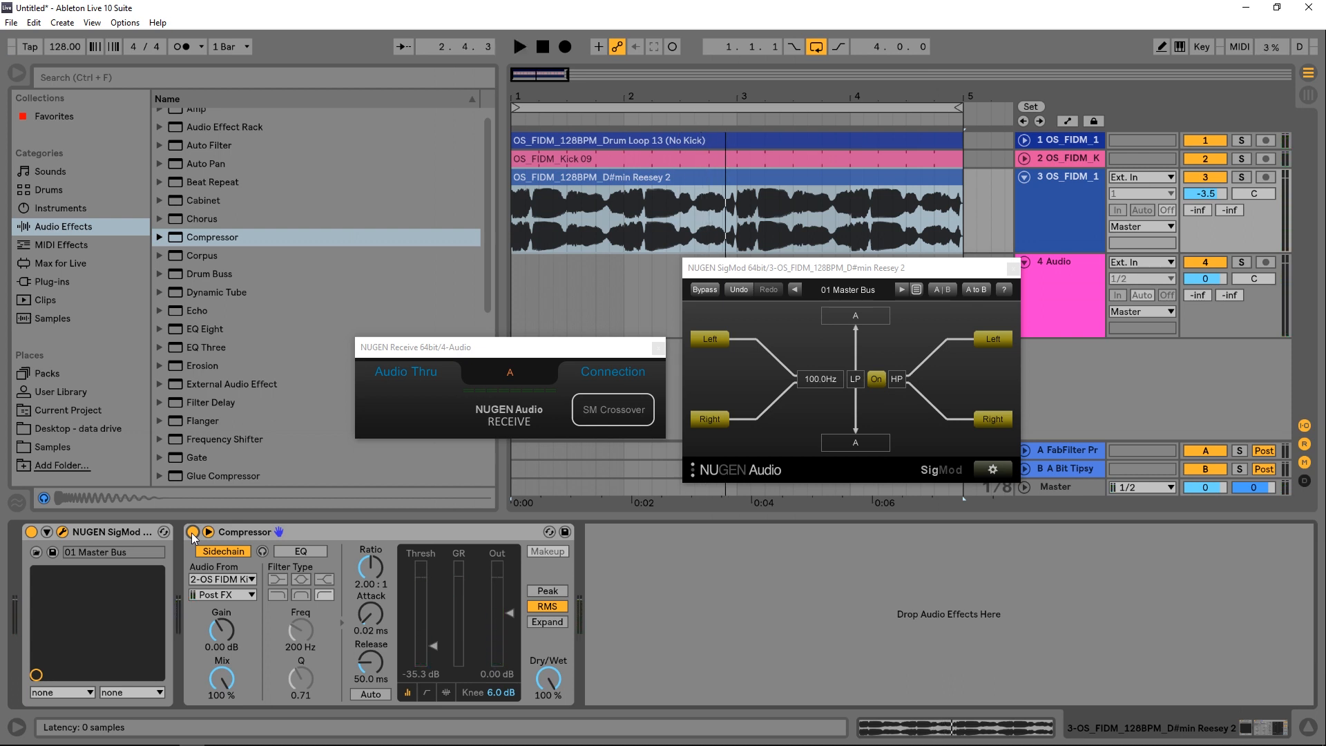
left_click(192, 531)
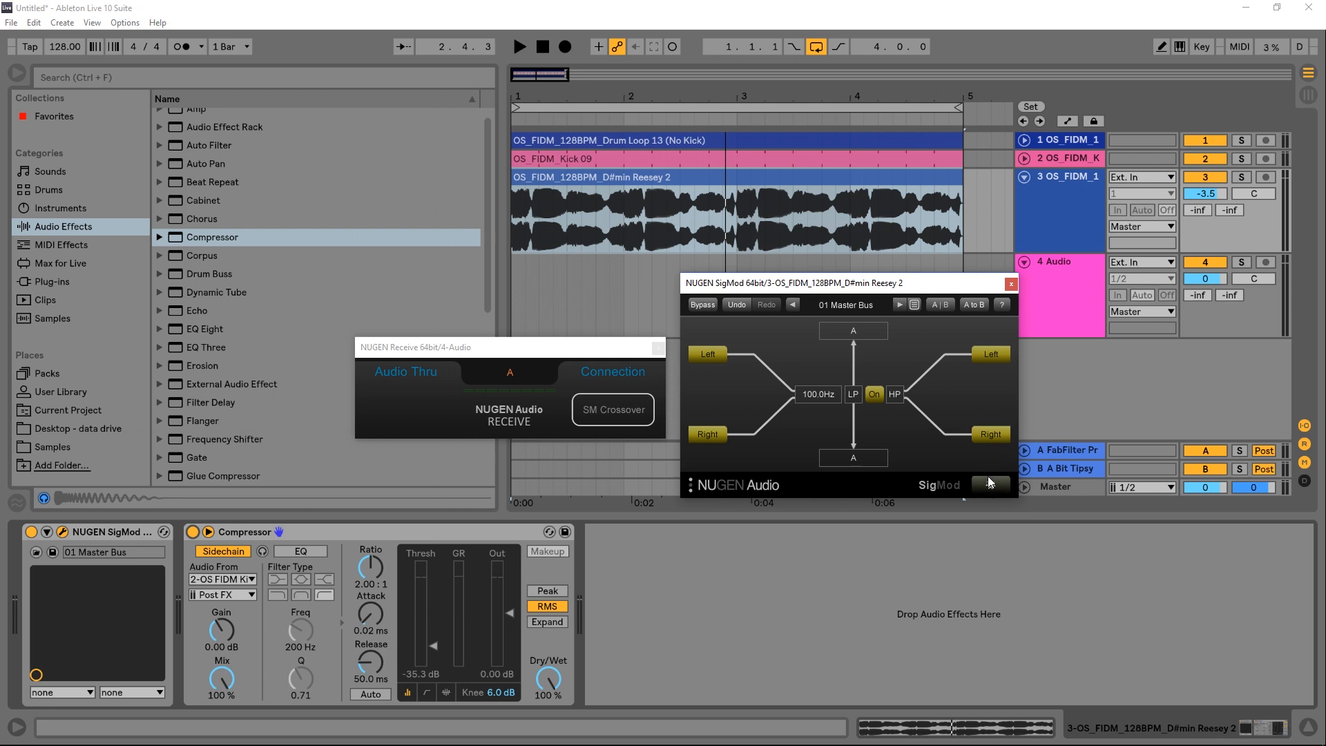
Step: Add a second 5.0 kHz crossover stage to SigMod and insert a new audio track
left_click(991, 485)
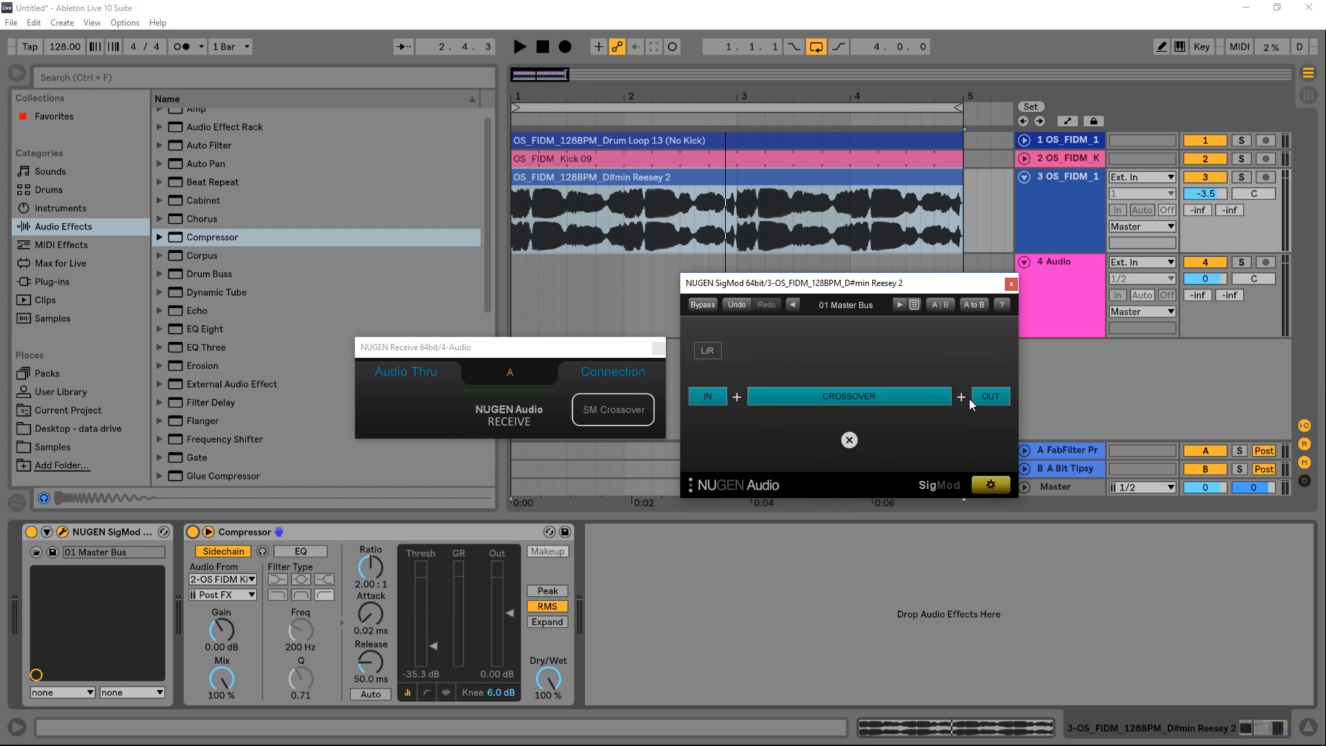
left_click(960, 396)
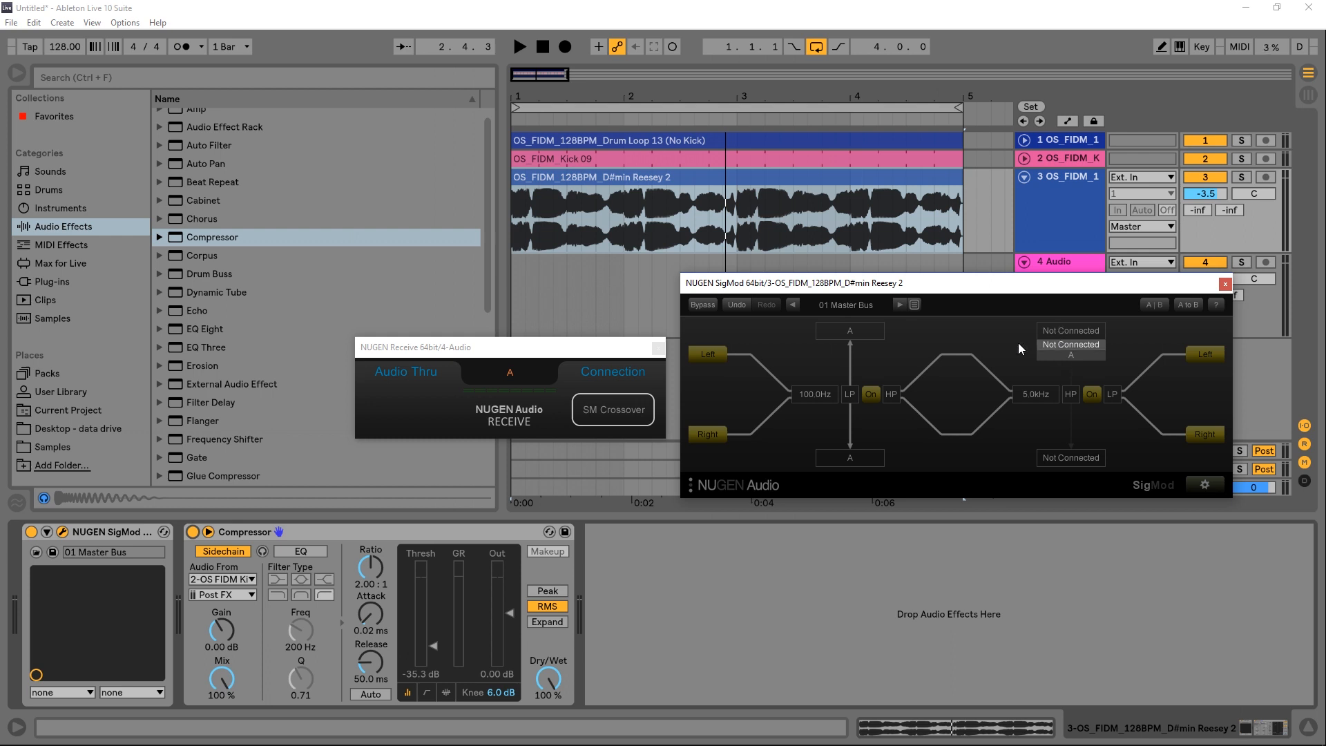
left_click(1223, 283)
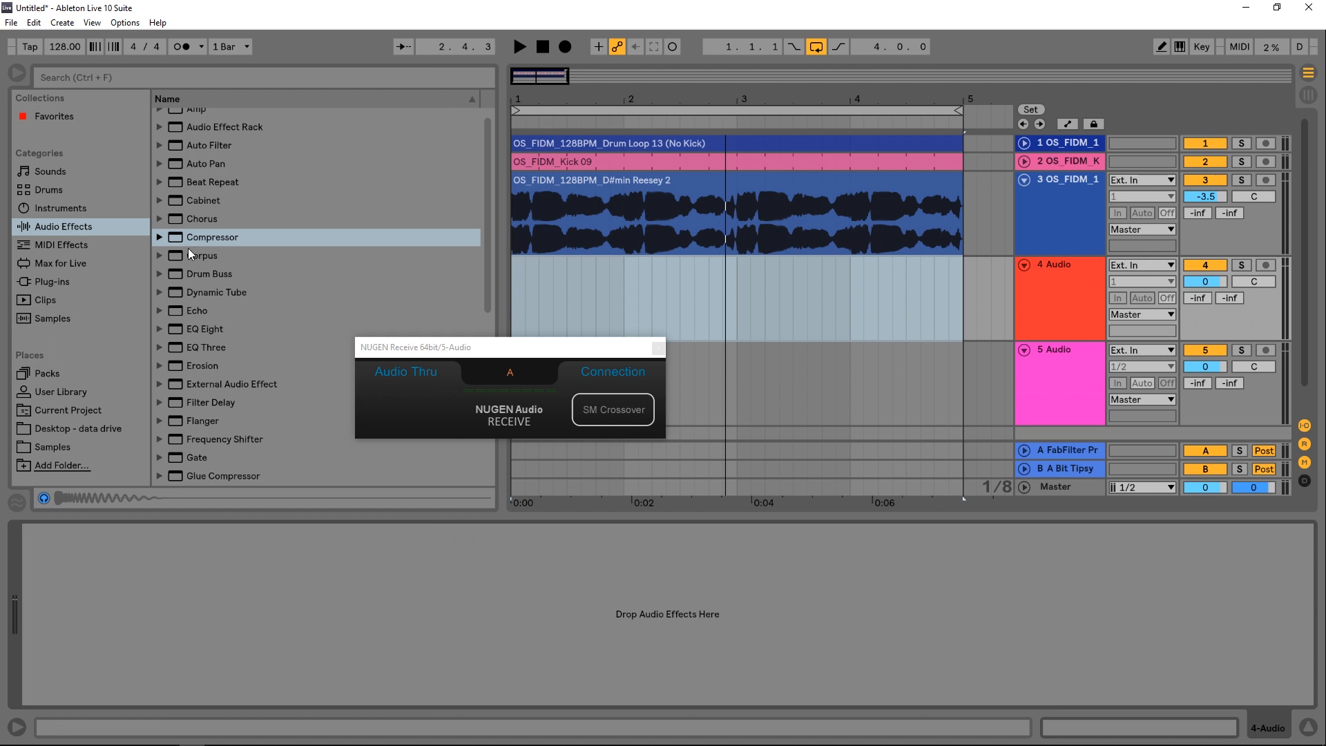
Step: Set the second crossover's outputs to channel b and the 4 Audio Receive to channel b
left_click(52, 282)
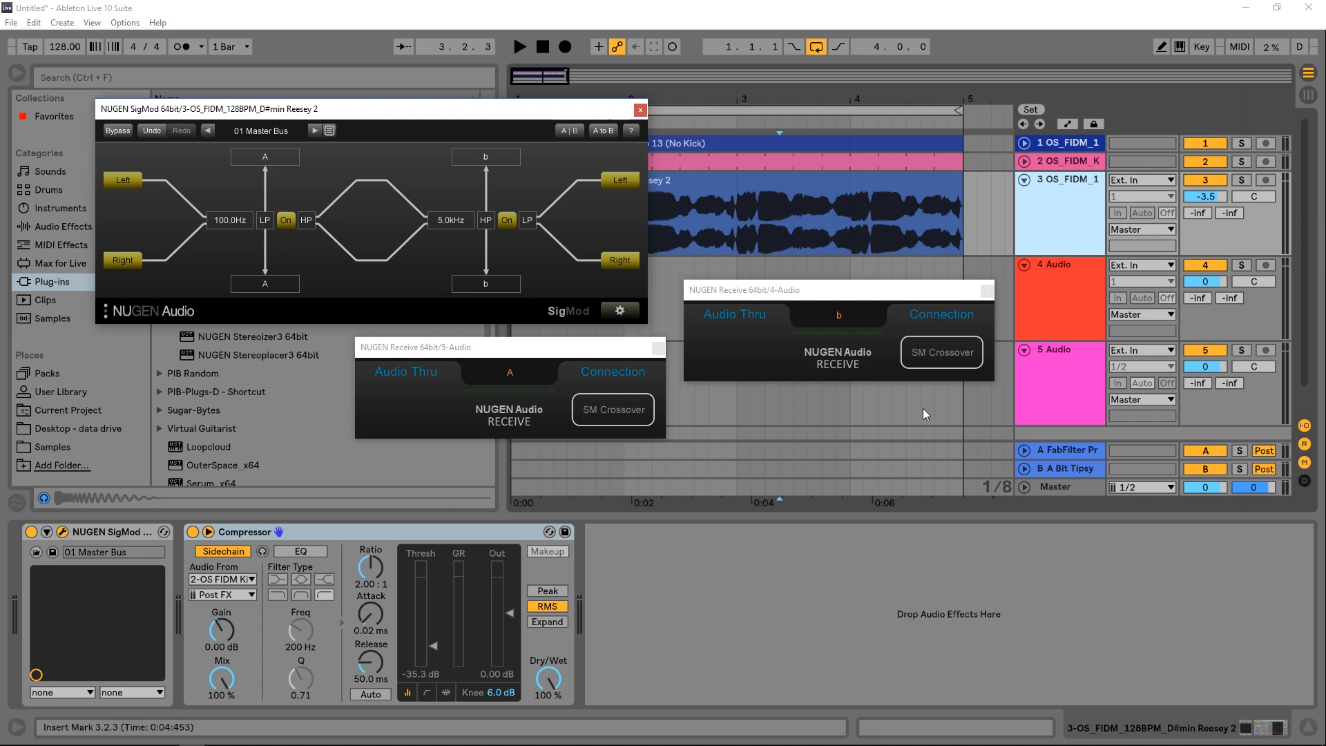
mouse_move(914, 407)
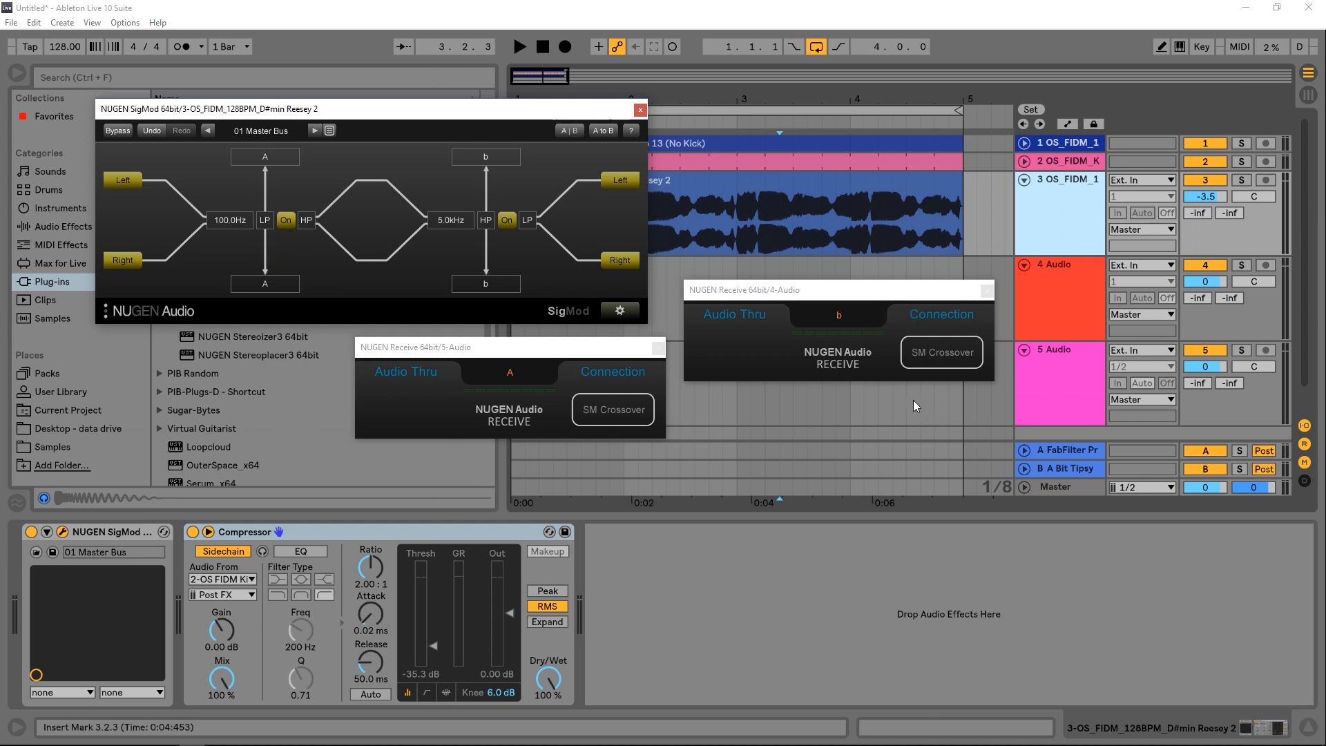
mouse_move(913, 406)
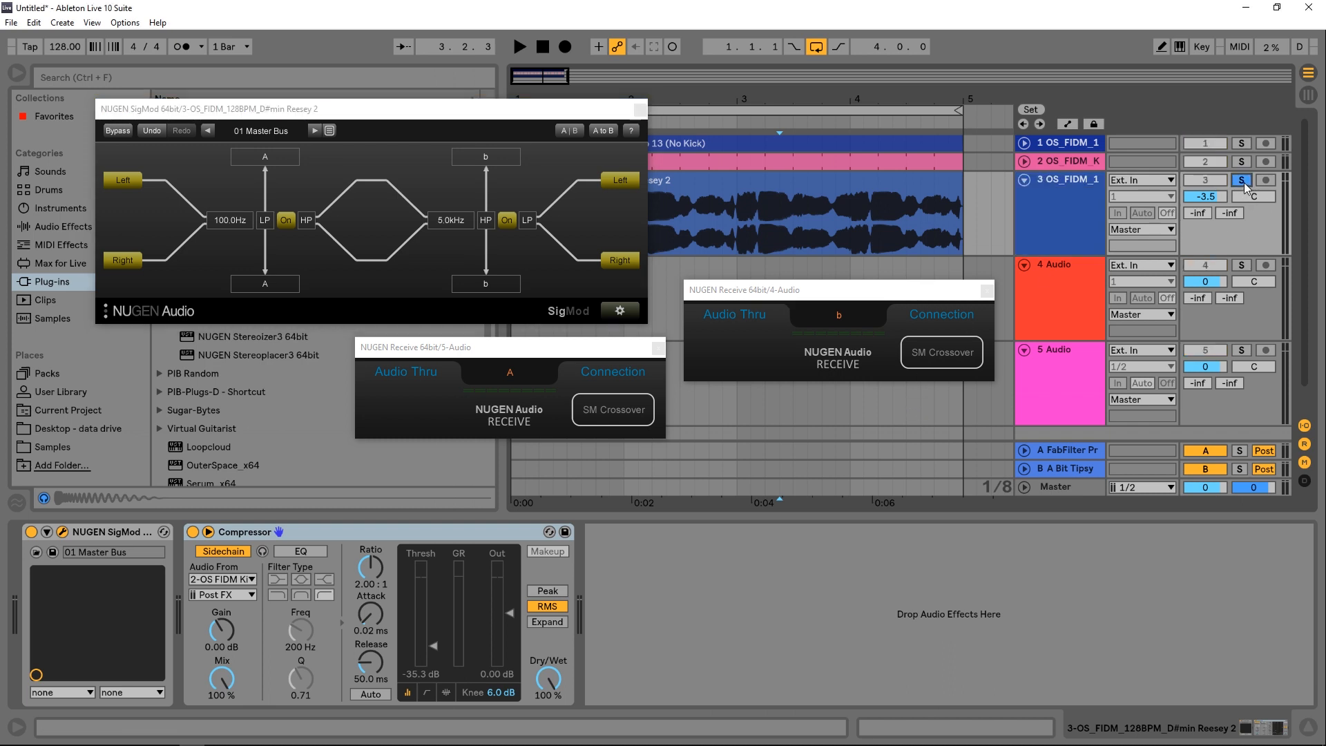
Step: Play the set with the bass track unsoloed, soloing the 5 Audio track instead
left_click(519, 46)
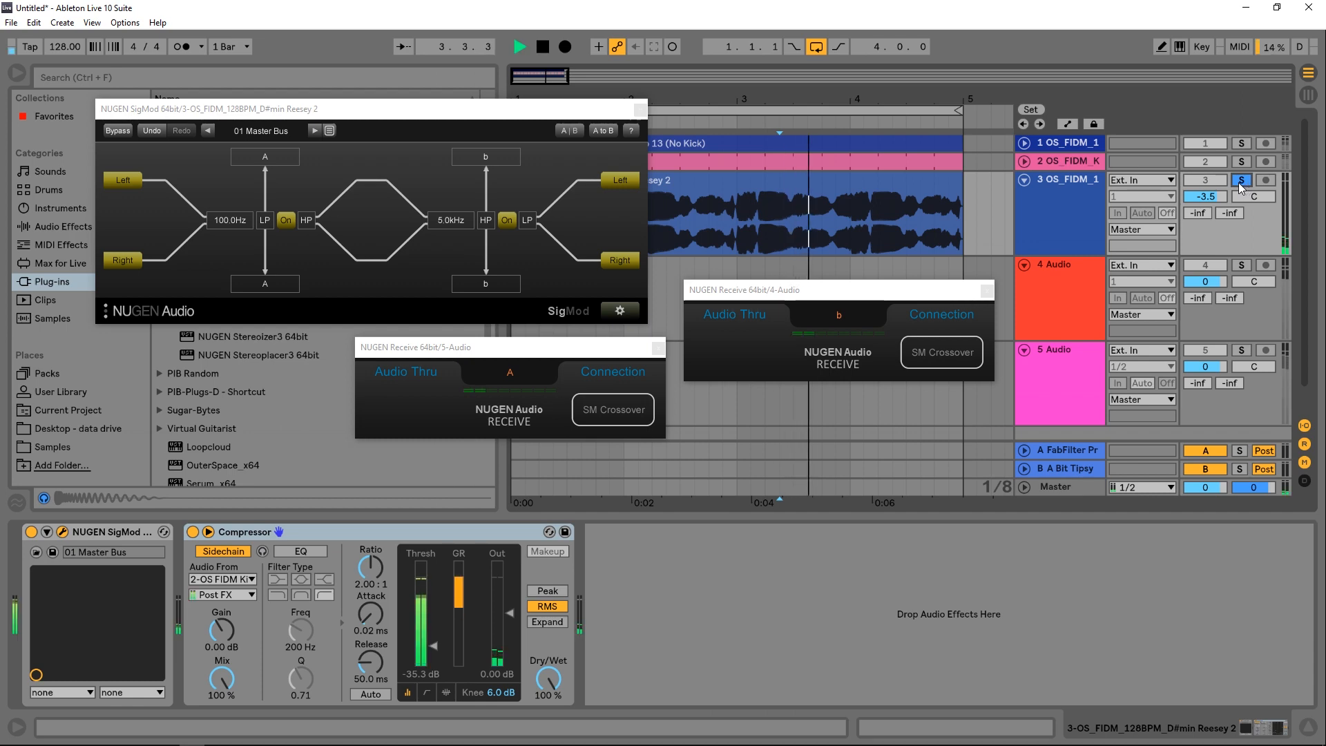
left_click(1240, 180)
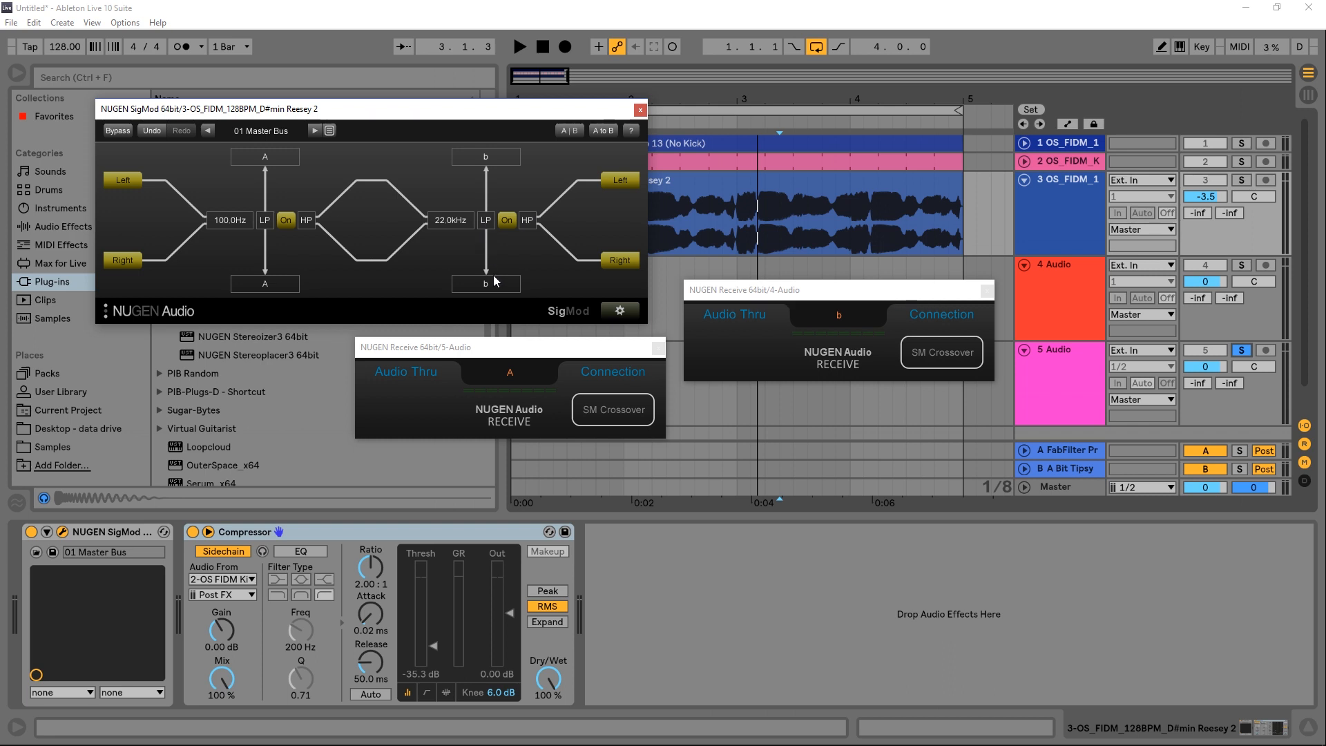
left_click(519, 46)
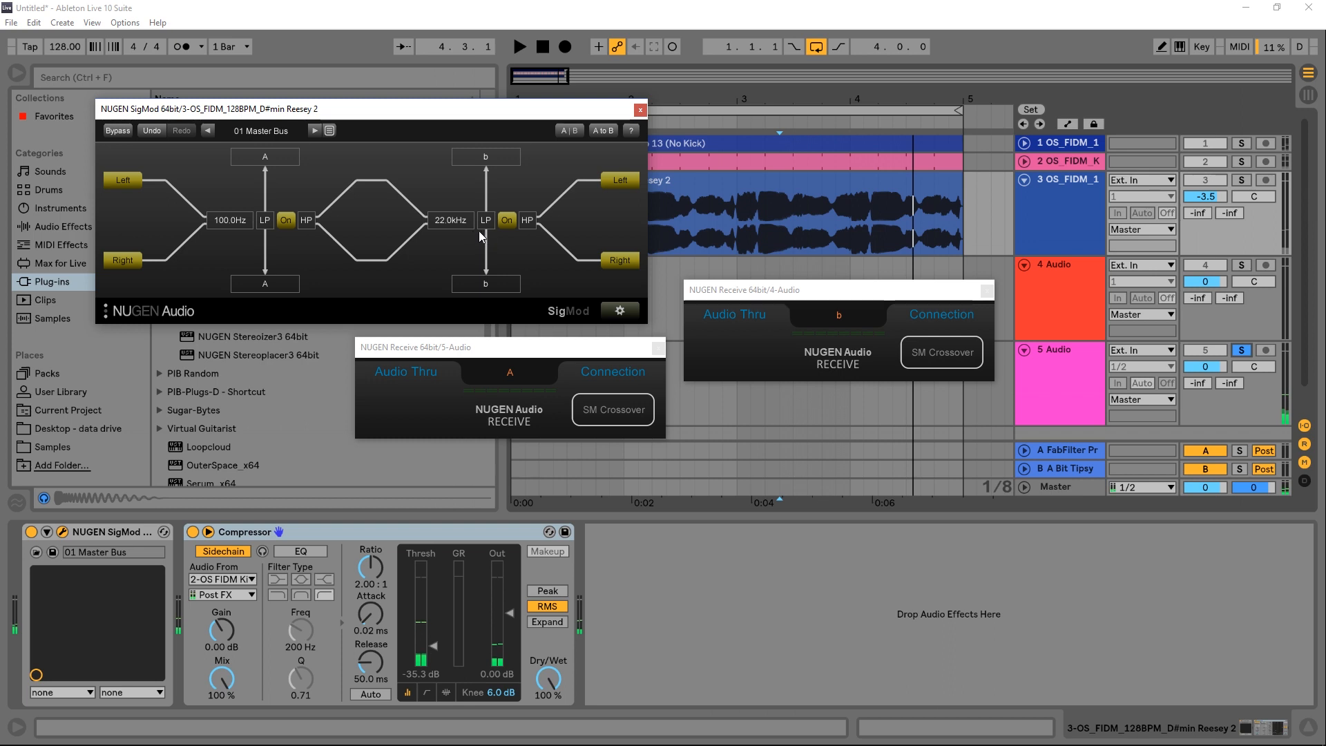
mouse_move(414, 221)
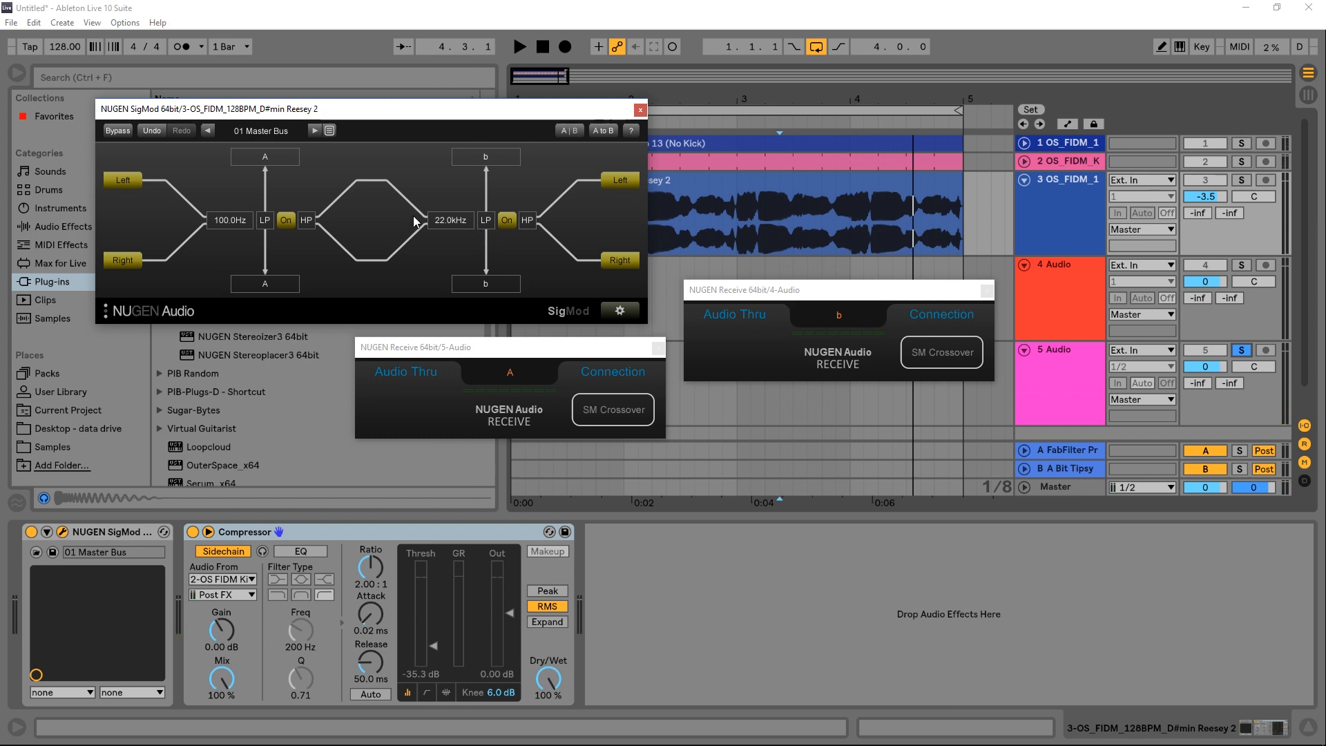